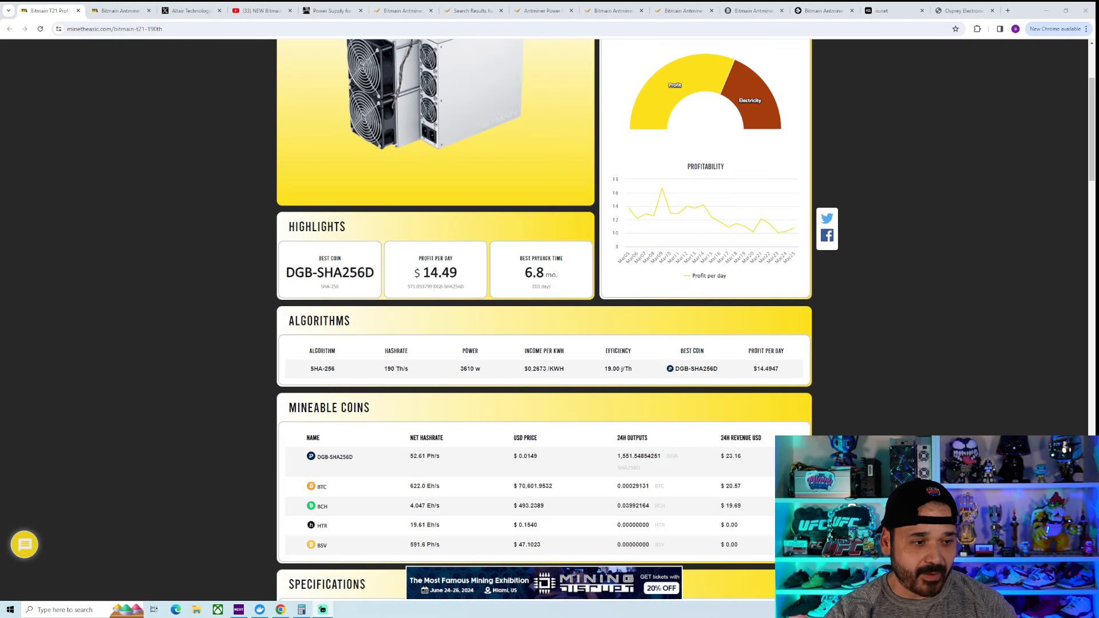
- Review the T21 (190TH) profitability figures, then switch to the Antminer S21 (200TH) page
{"action": "scroll", "scroll_direction": "up", "scroll_amount": 3}
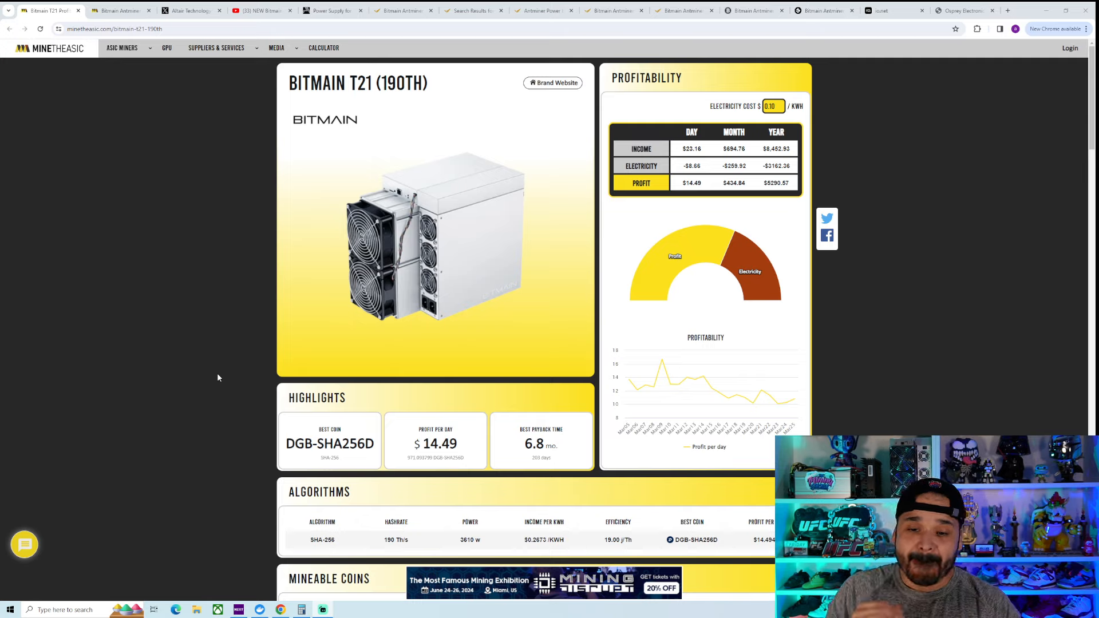
{"action": "mouse_move", "coordinate": [146, 385]}
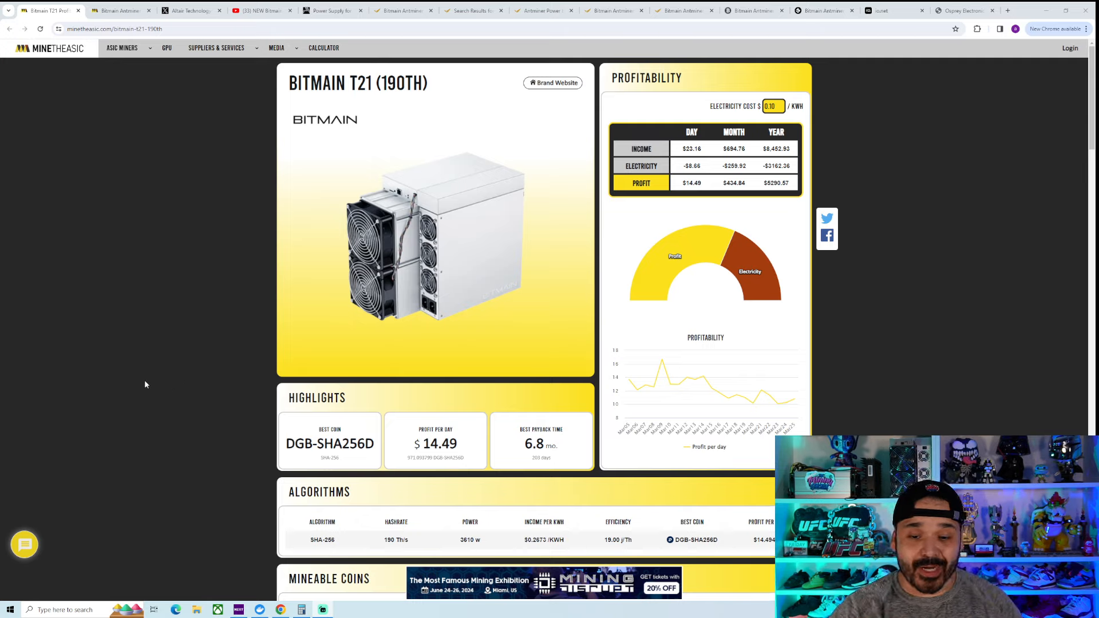
{"action": "mouse_move", "coordinate": [209, 349]}
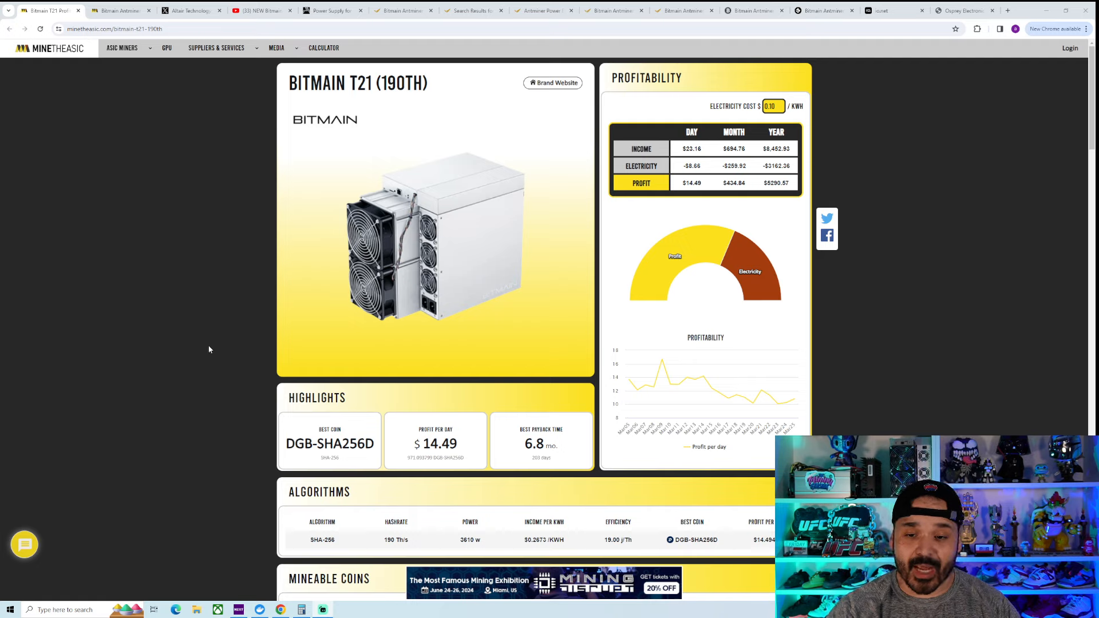
{"action": "mouse_move", "coordinate": [235, 347]}
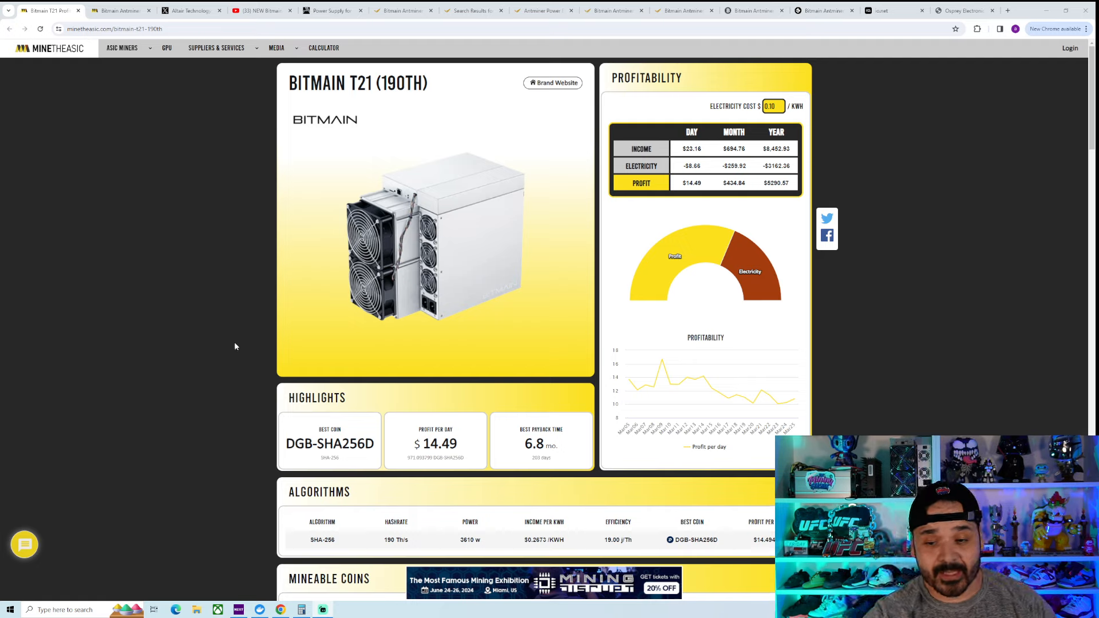
{"action": "mouse_move", "coordinate": [263, 431]}
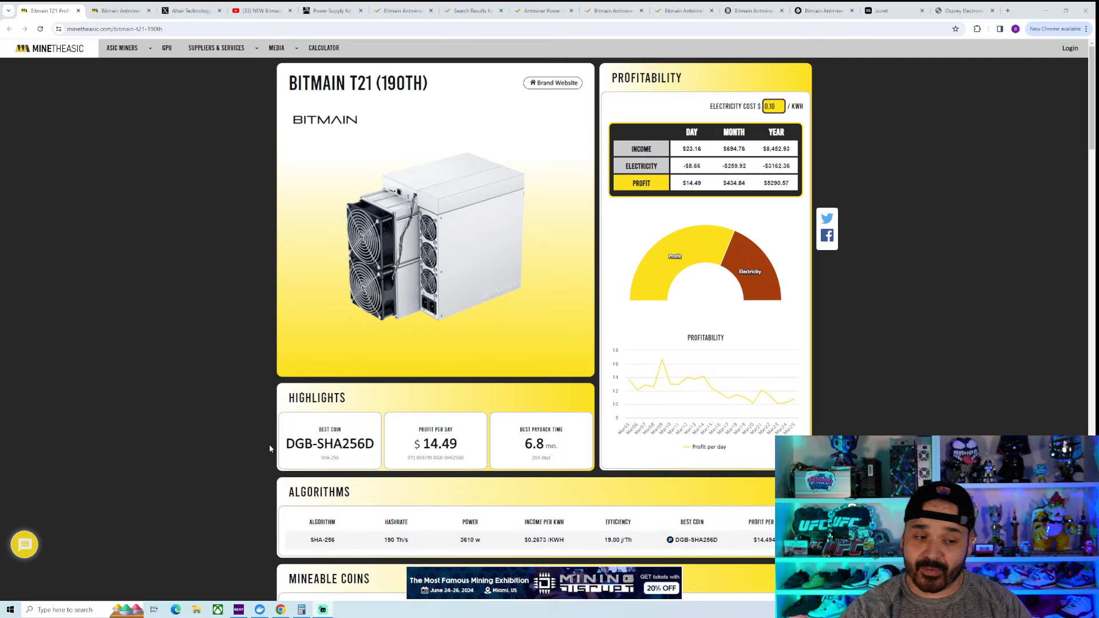
{"action": "scroll", "scroll_direction": "down", "scroll_amount": 3}
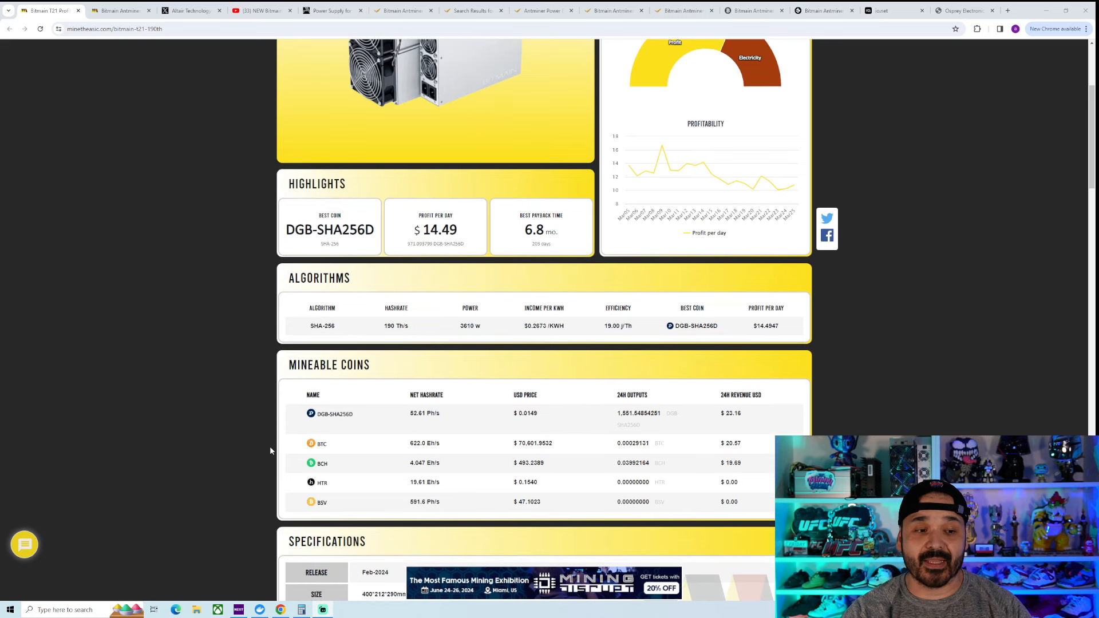
{"action": "scroll", "scroll_direction": "up", "scroll_amount": 3}
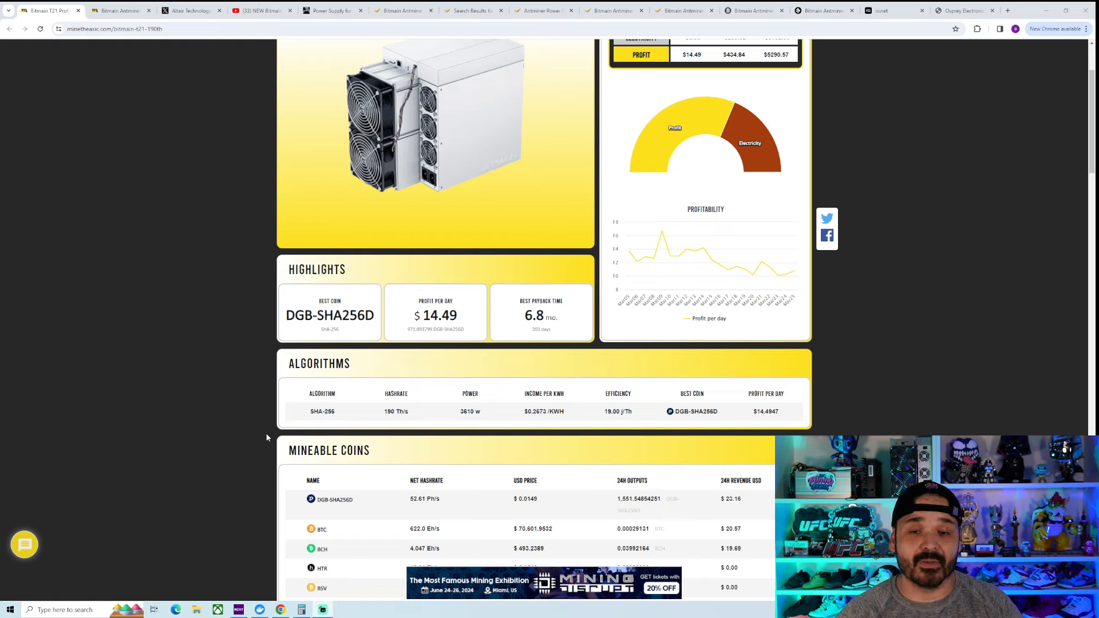
{"action": "left_click", "coordinate": [119, 10]}
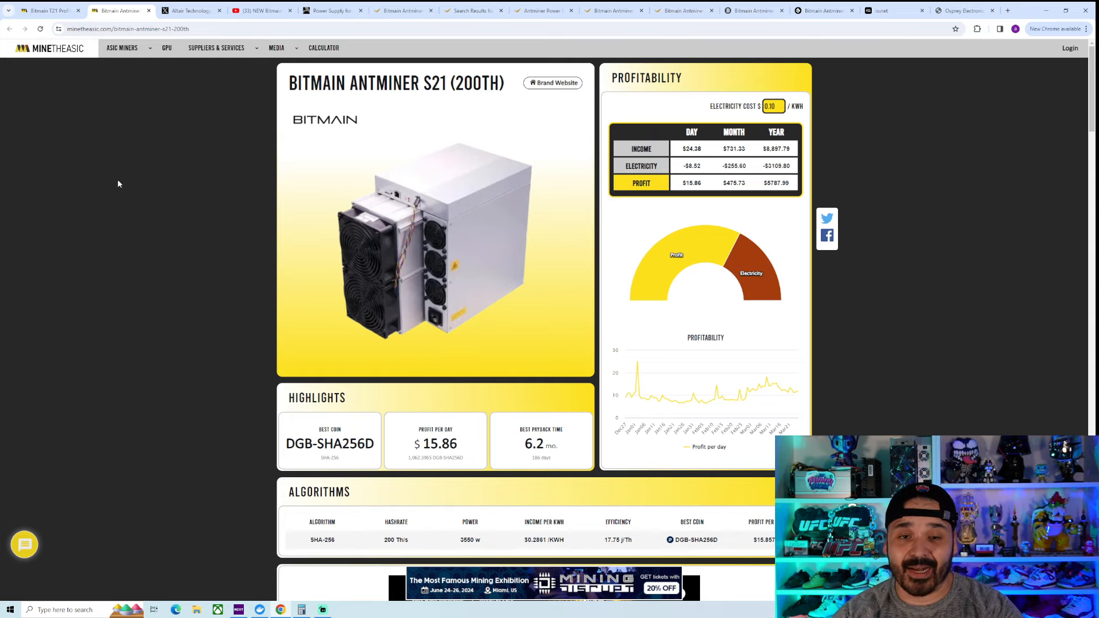
- Review the S21's 200 Th/s, 3550 W, 17.75 J/Th figures, then return to the T21 page
{"action": "scroll", "scroll_direction": "down", "scroll_amount": 3}
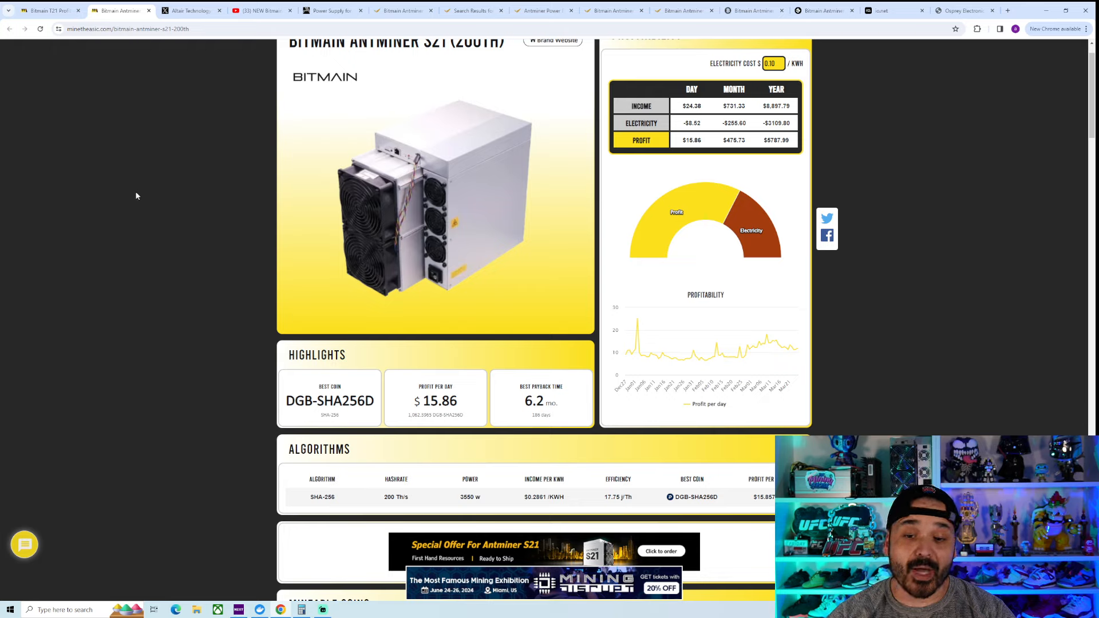
{"action": "mouse_move", "coordinate": [505, 533]}
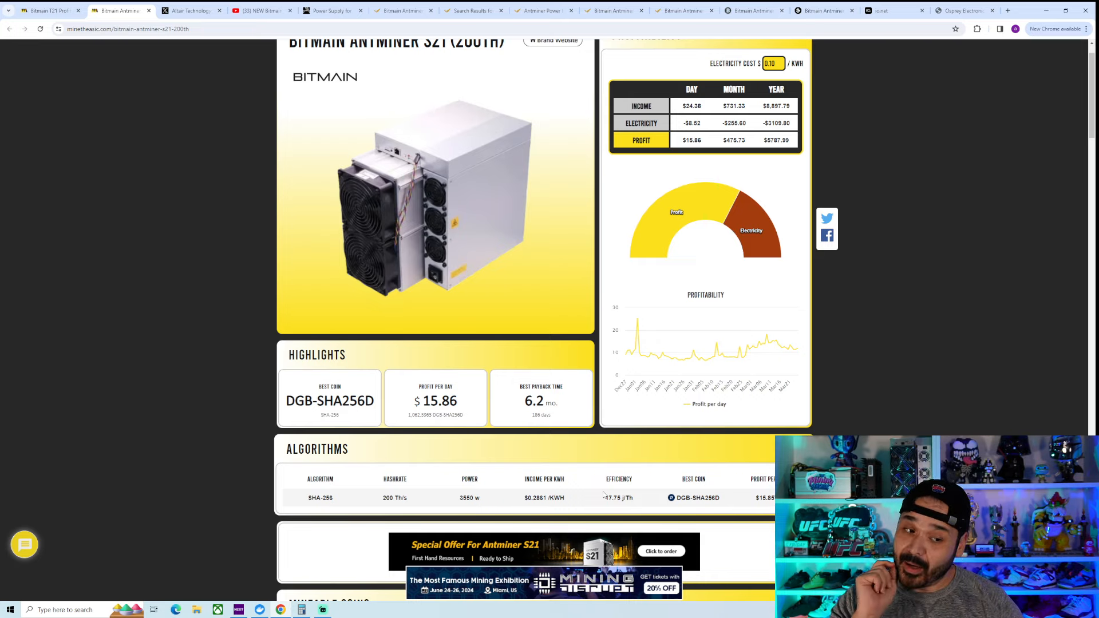
{"action": "left_click", "coordinate": [49, 9]}
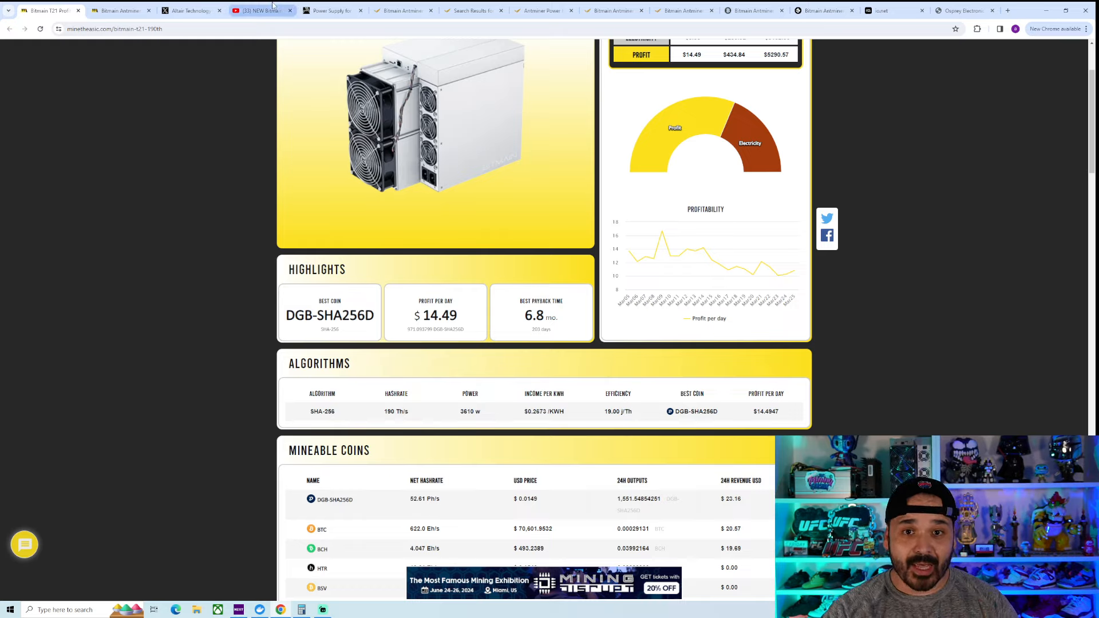
- Show the YouTube video on the new Antminer T21's full specs (19 J/T, 190T)
{"action": "left_click", "coordinate": [259, 10]}
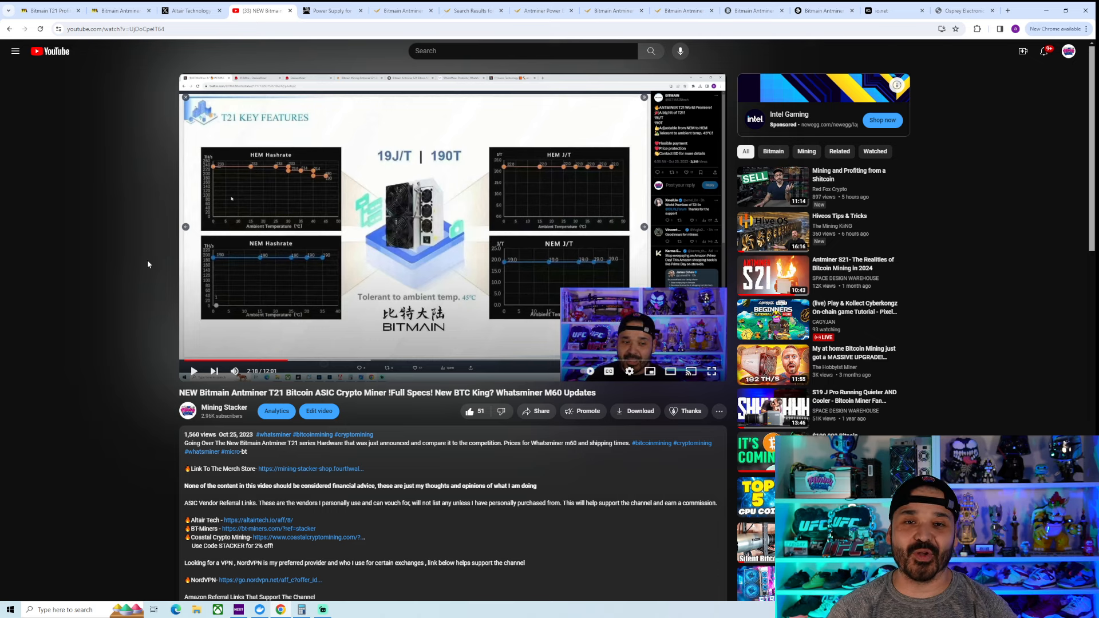
- View Alpha Miner's S19/T19 PSU page, then Altair Technology's X post on single-phase T21 conversion
{"action": "left_click", "coordinate": [334, 10]}
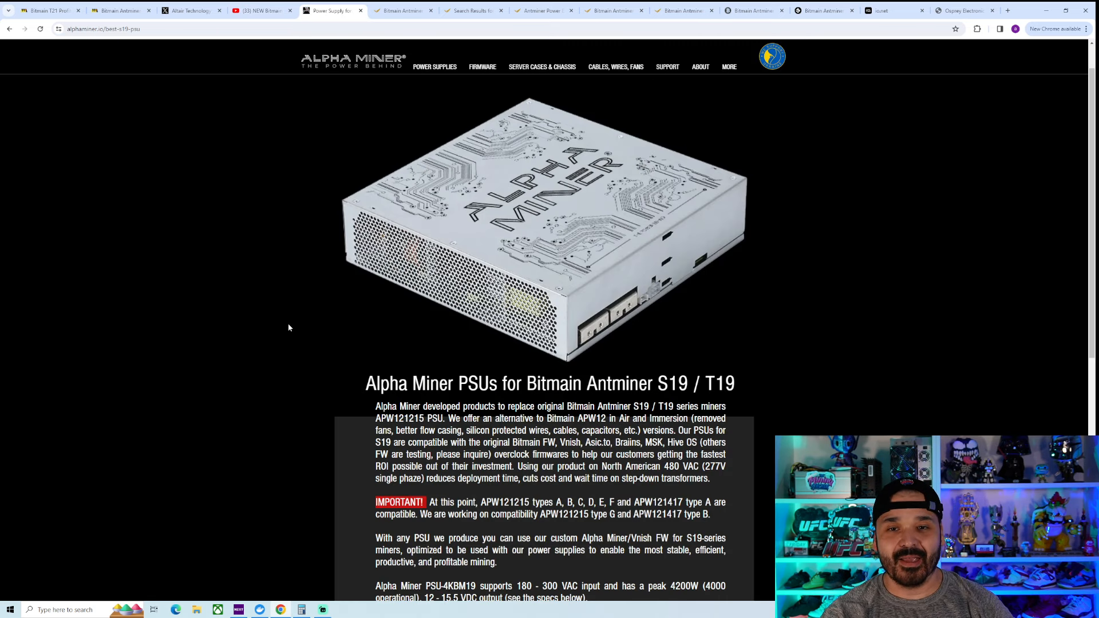
{"action": "mouse_move", "coordinate": [286, 445]}
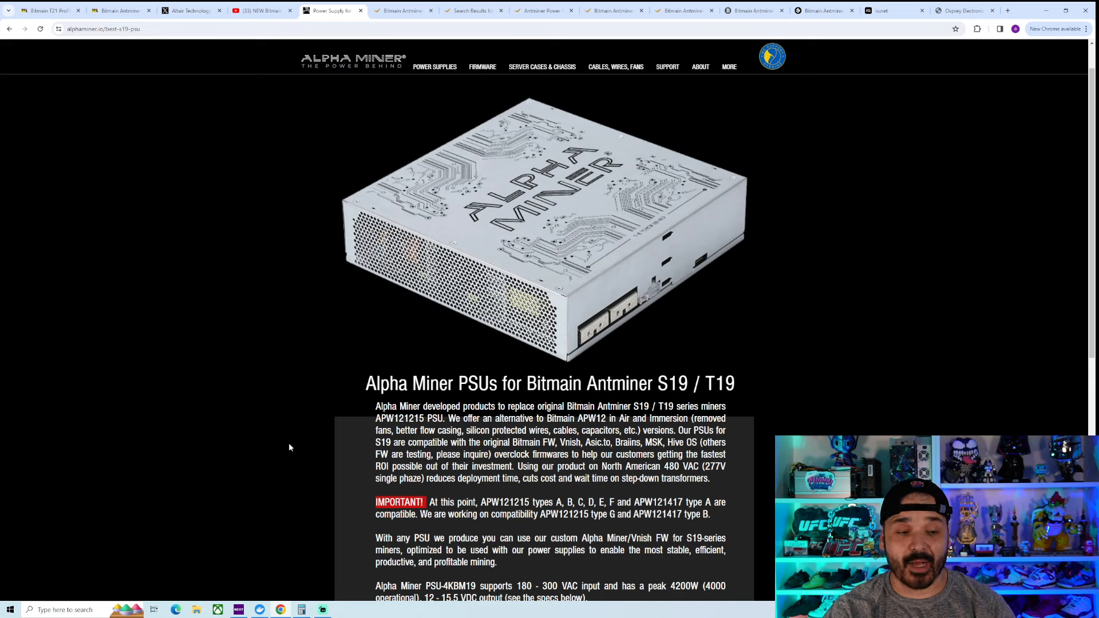
{"action": "mouse_move", "coordinate": [302, 453]}
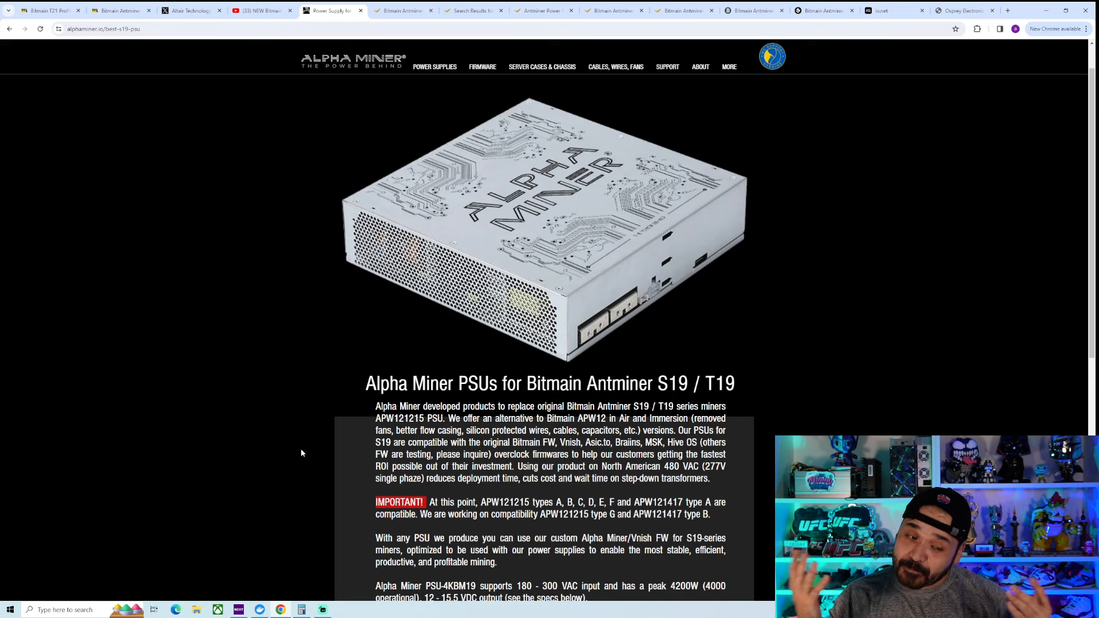
{"action": "mouse_move", "coordinate": [291, 414]}
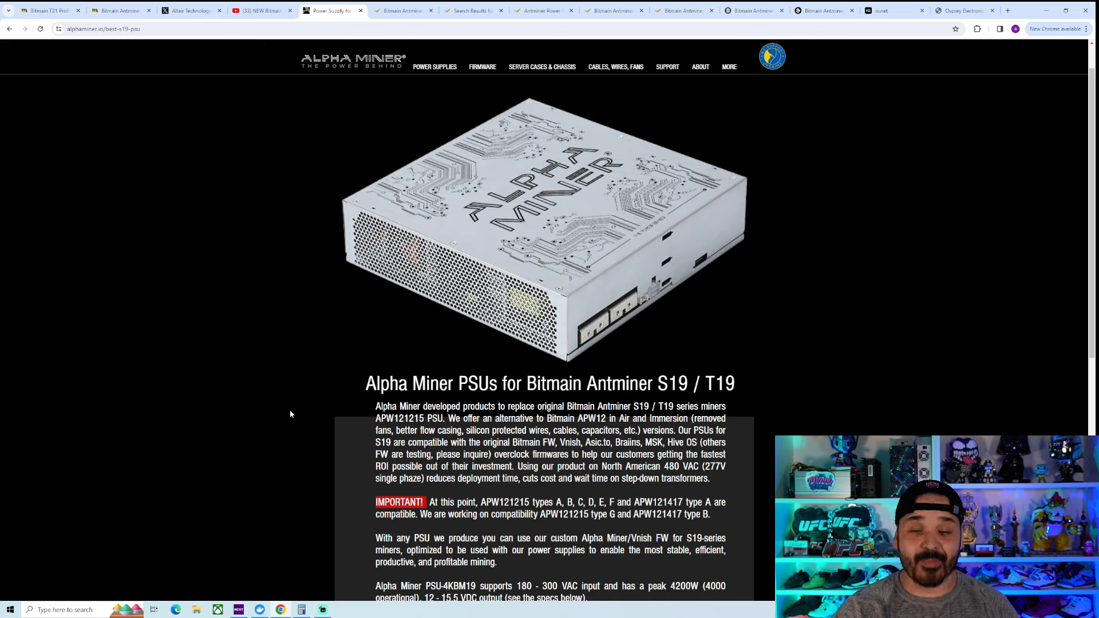
{"action": "mouse_move", "coordinate": [326, 403]}
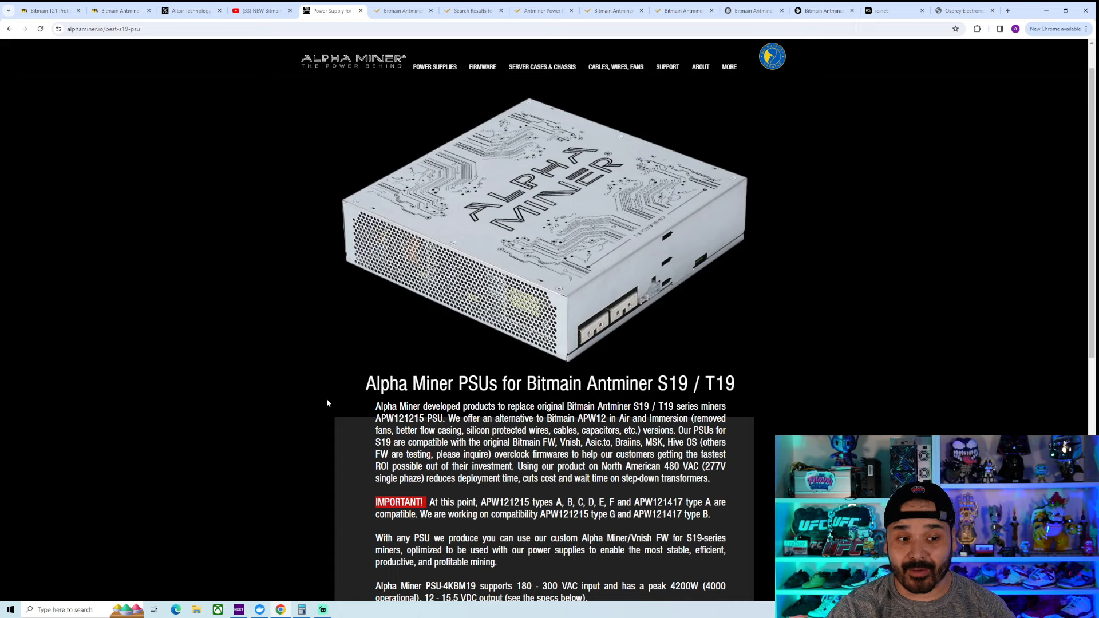
{"action": "mouse_move", "coordinate": [307, 400]}
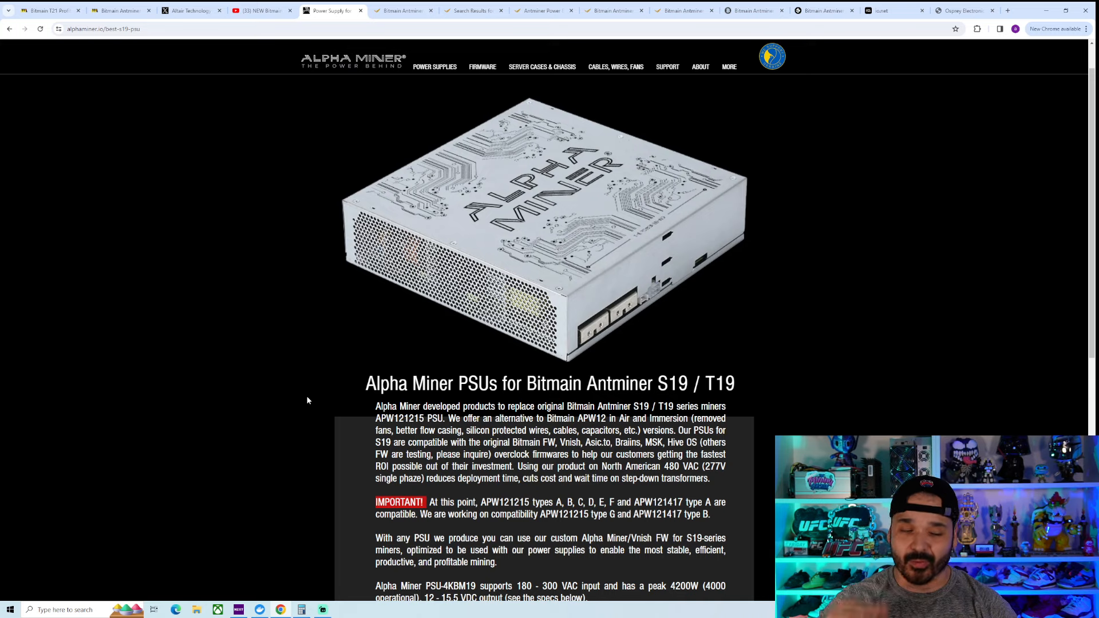
{"action": "left_click", "coordinate": [189, 10]}
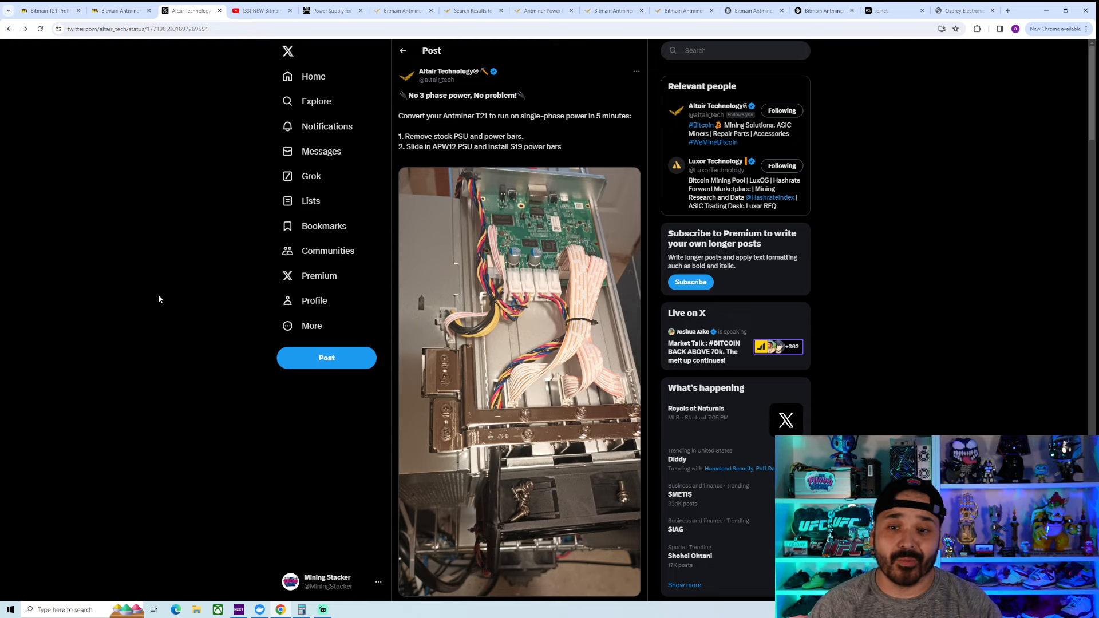
{"action": "mouse_move", "coordinate": [165, 293]}
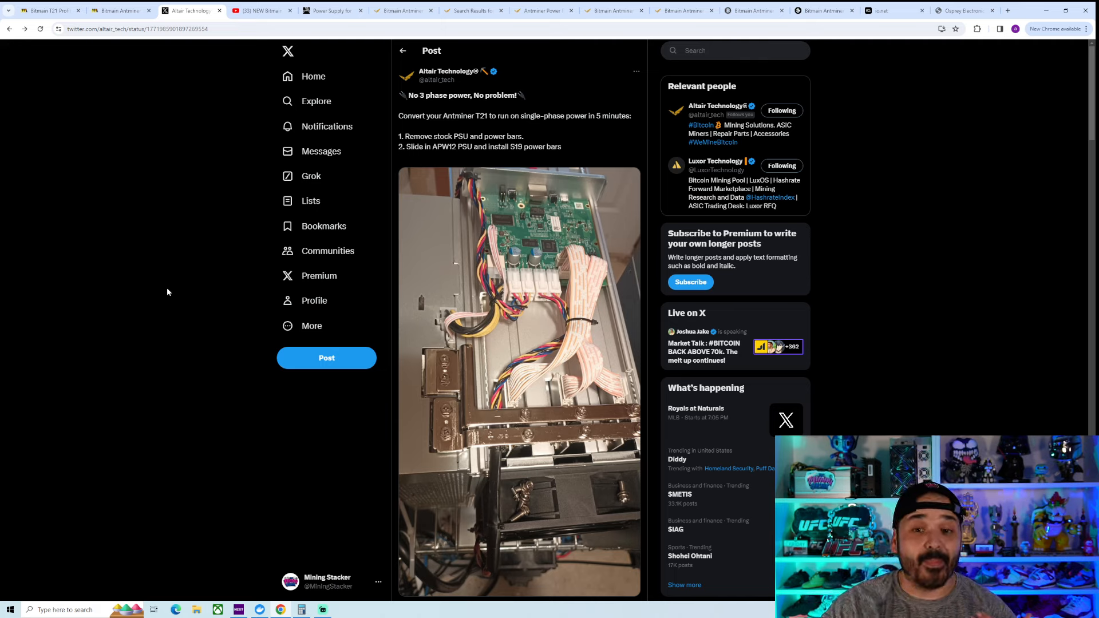
{"action": "scroll", "scroll_direction": "down", "scroll_amount": 3}
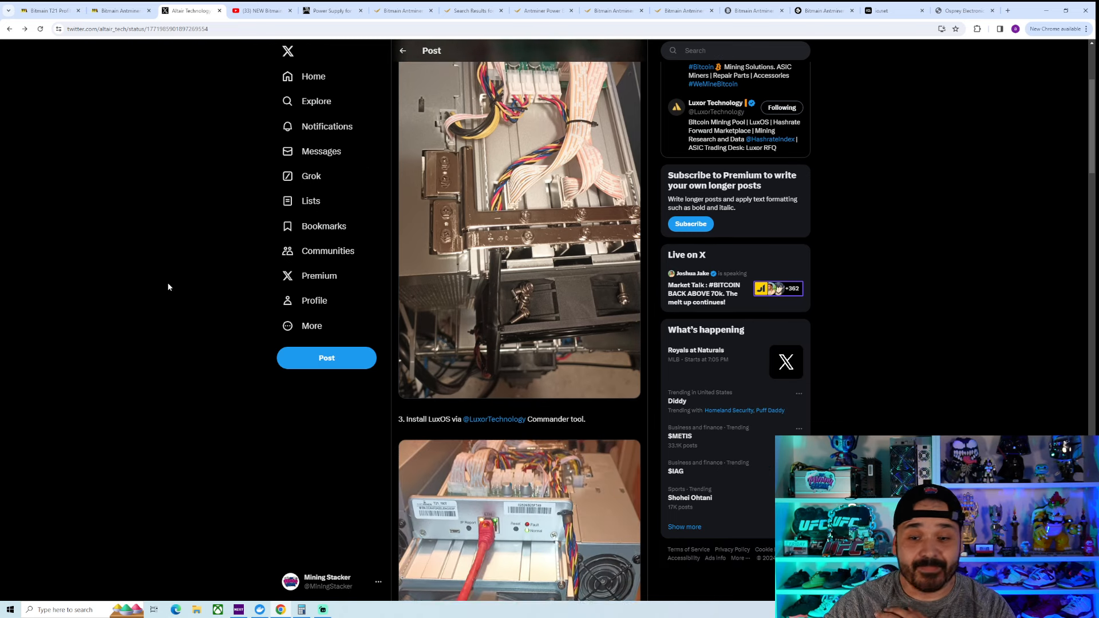
{"action": "scroll", "scroll_direction": "down", "scroll_amount": 3}
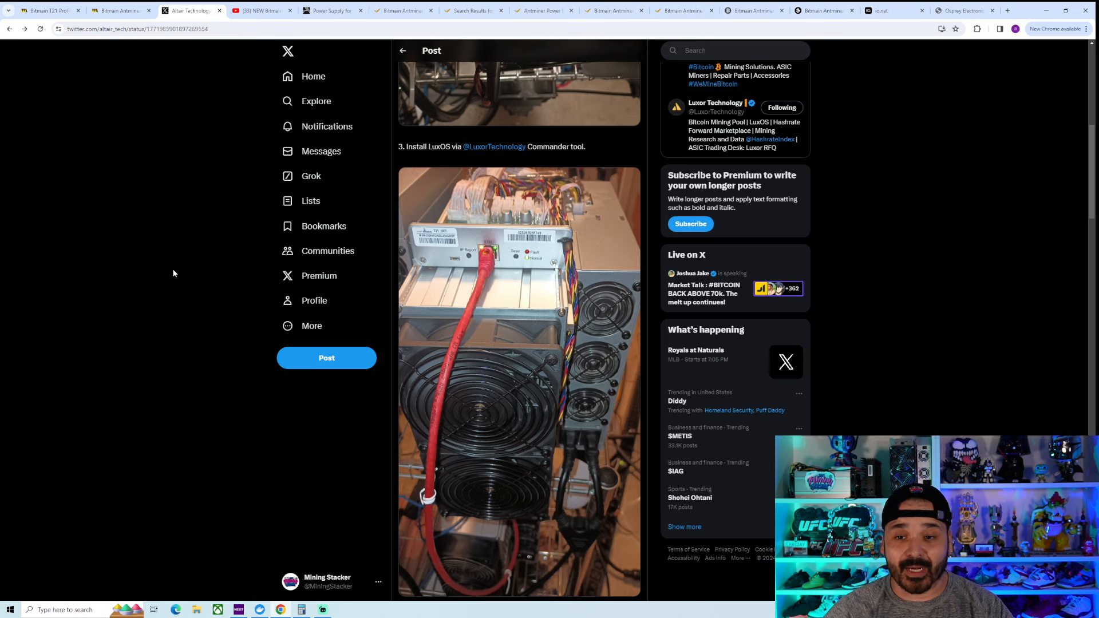
{"action": "scroll", "scroll_direction": "down", "scroll_amount": 3}
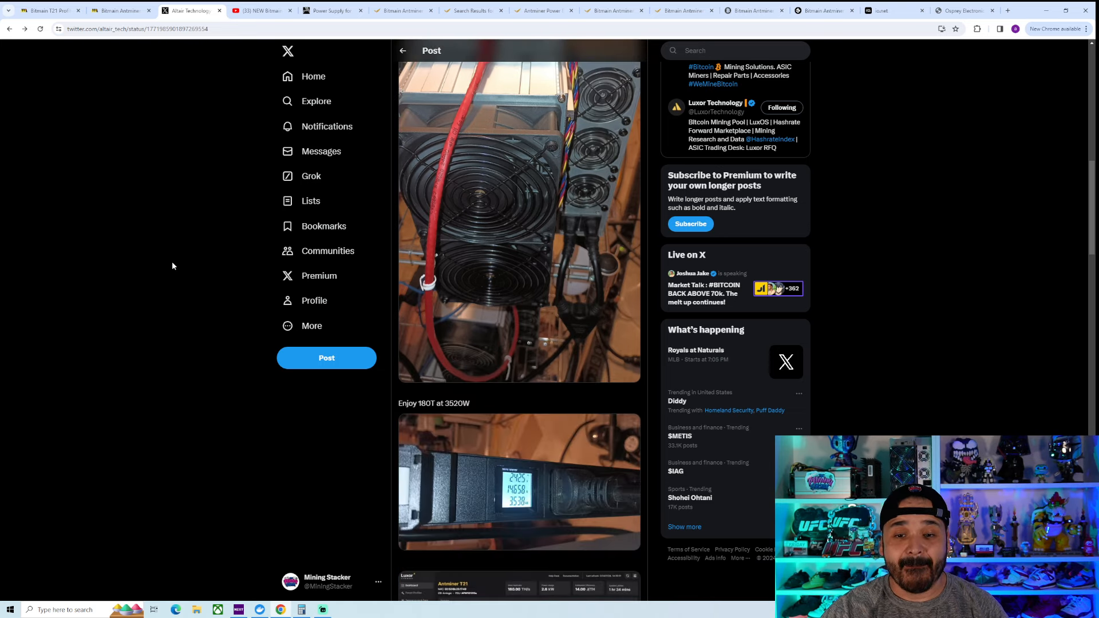
{"action": "scroll", "scroll_direction": "down", "scroll_amount": 3}
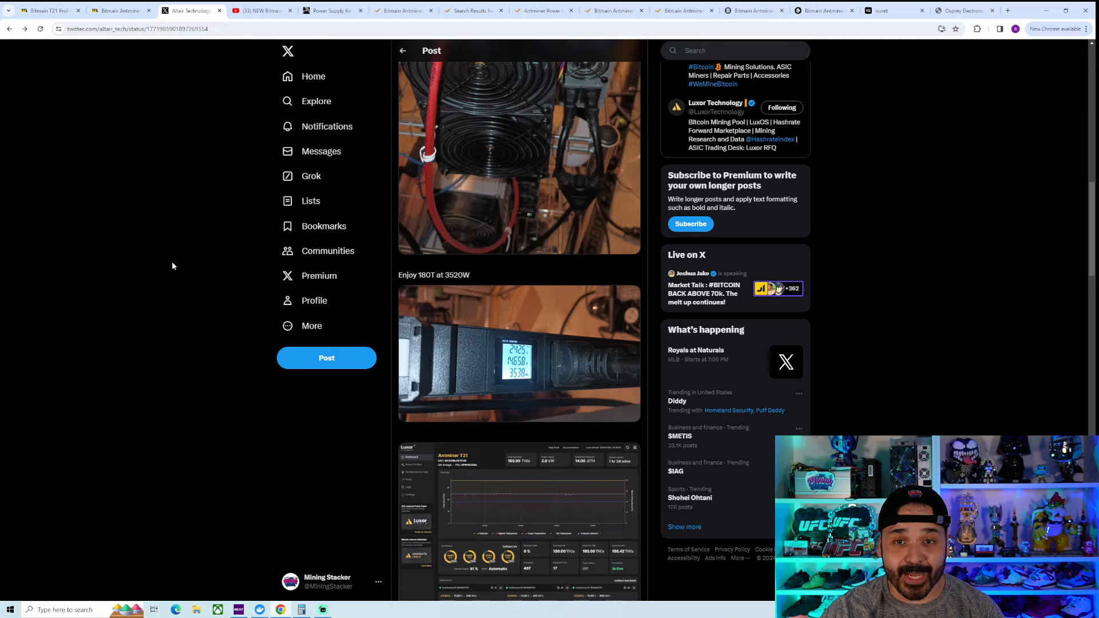
{"action": "mouse_move", "coordinate": [242, 244]}
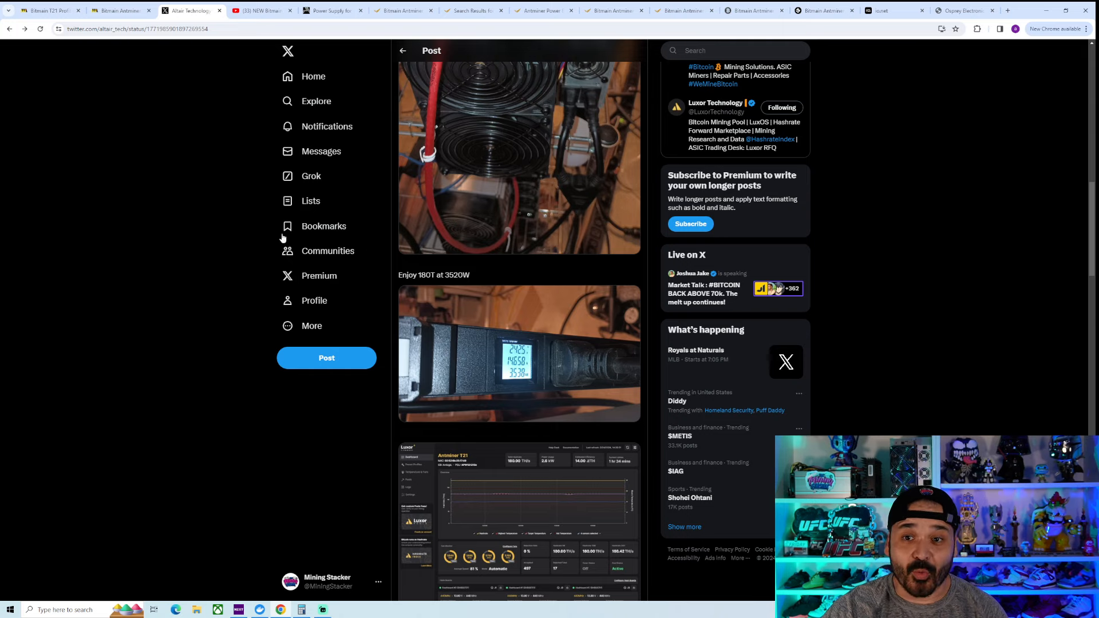
{"action": "left_click", "coordinate": [331, 10]}
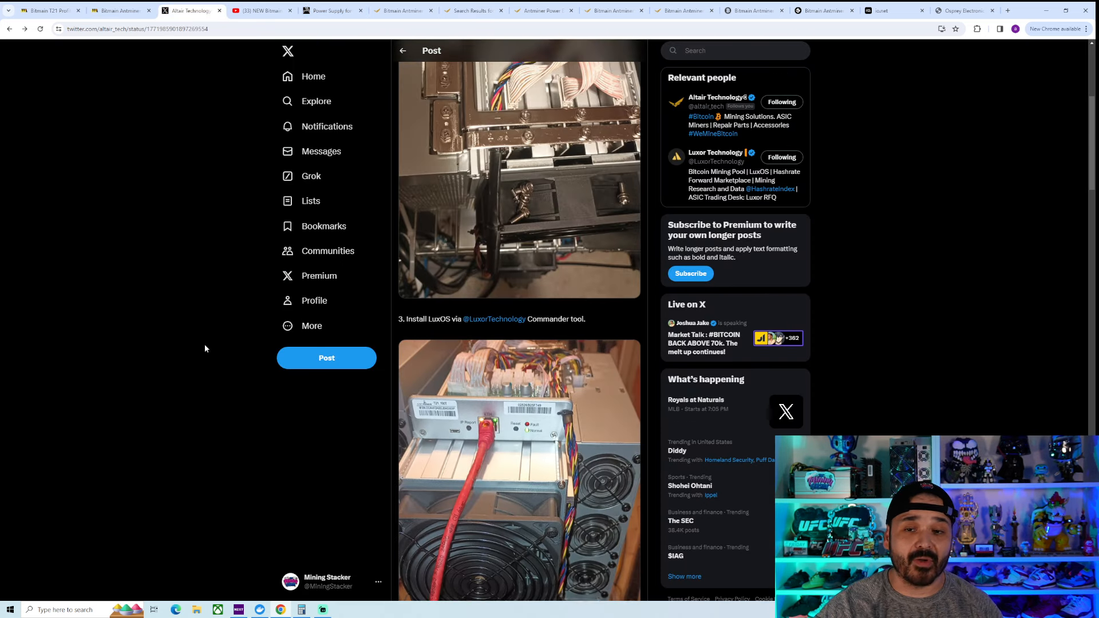
{"action": "scroll", "scroll_direction": "up", "scroll_amount": 3}
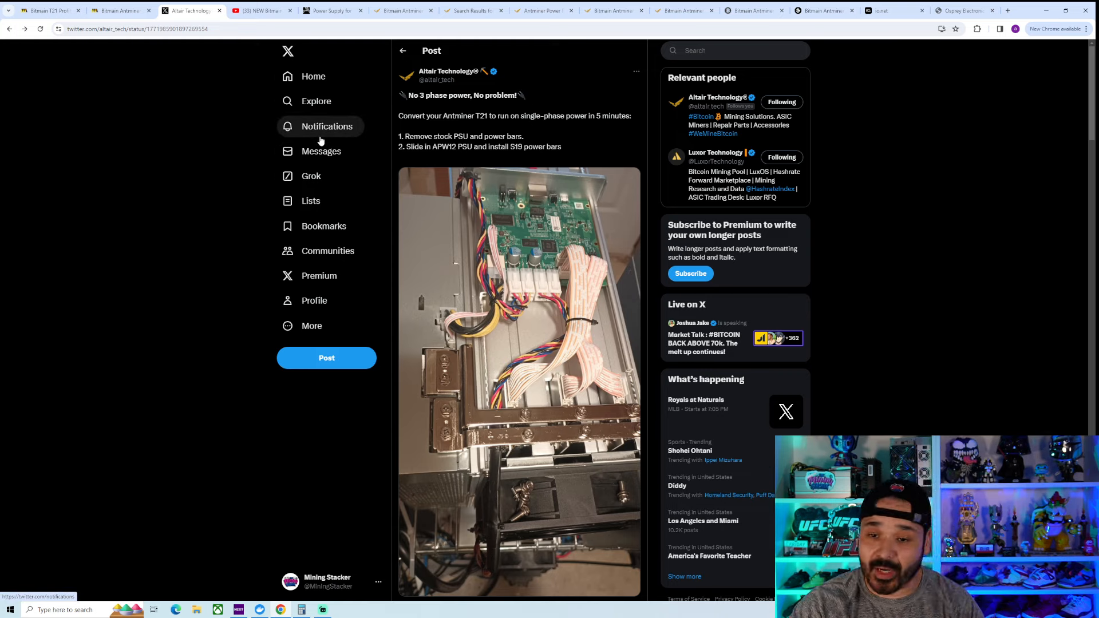
- View the T21 190T ($3,499) and S19k Pro listings, then the five apw12 PSU results
{"action": "left_click", "coordinate": [402, 10]}
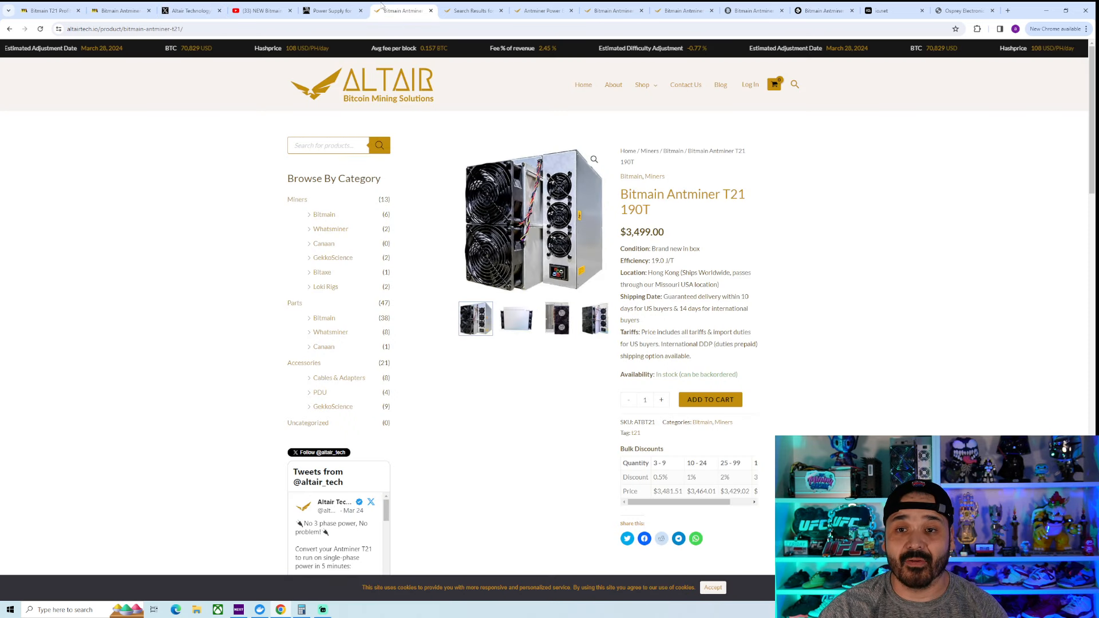
{"action": "left_click", "coordinate": [544, 10]}
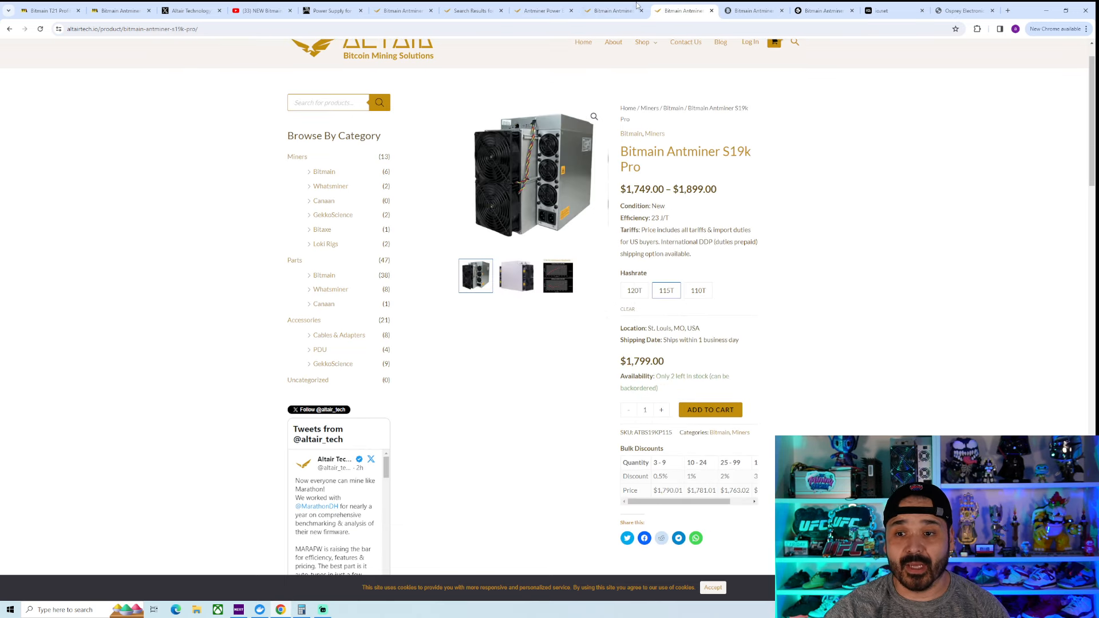
{"action": "left_click", "coordinate": [379, 113]}
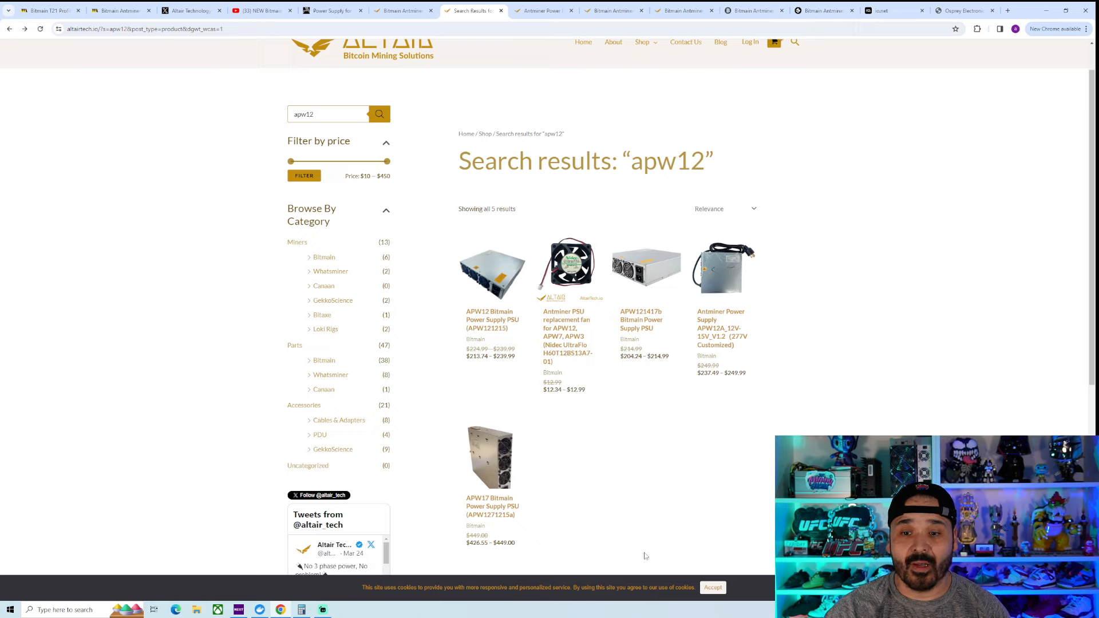
{"action": "mouse_move", "coordinate": [639, 549]}
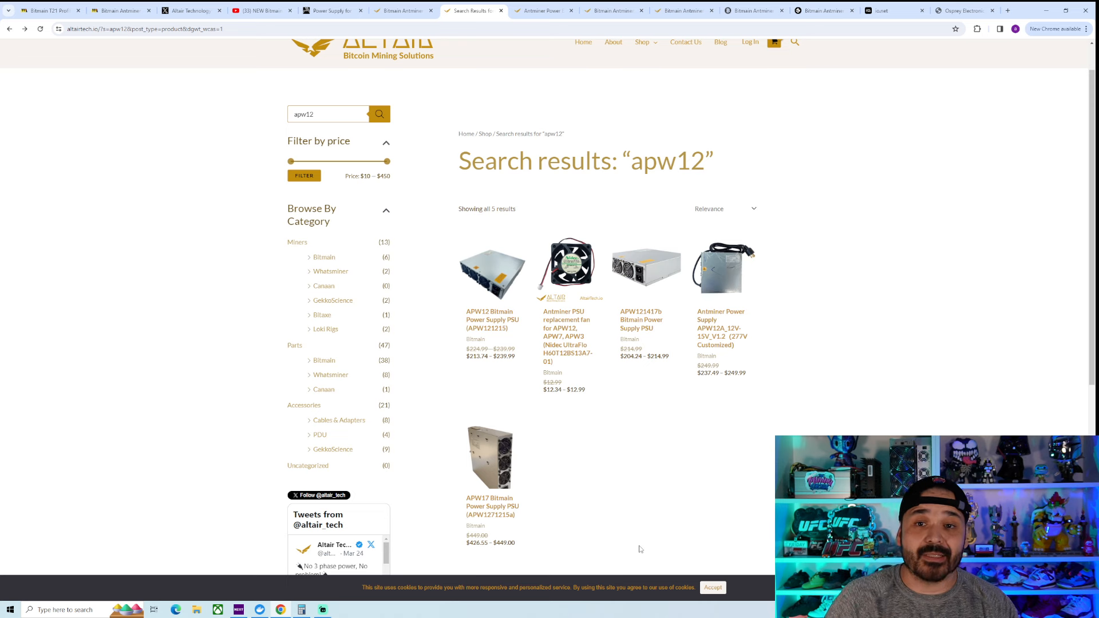
- Revisit the T21 190T listing, then view the Antminer S21 listing priced $4,149–$4,769
{"action": "left_click", "coordinate": [404, 10]}
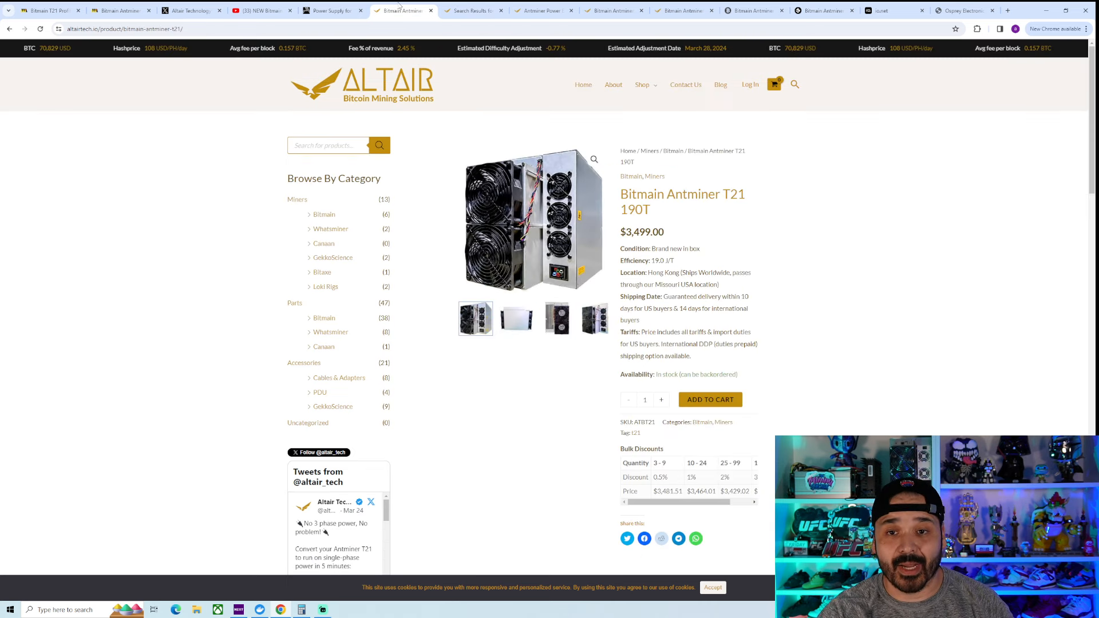
{"action": "mouse_move", "coordinate": [132, 284]}
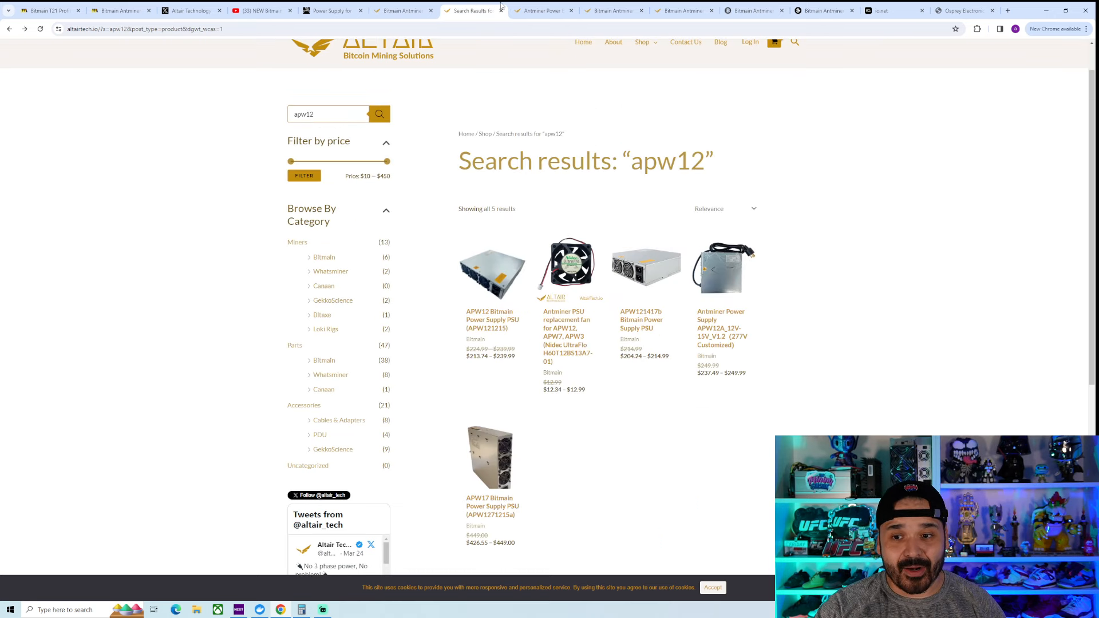
{"action": "left_click", "coordinate": [612, 10]}
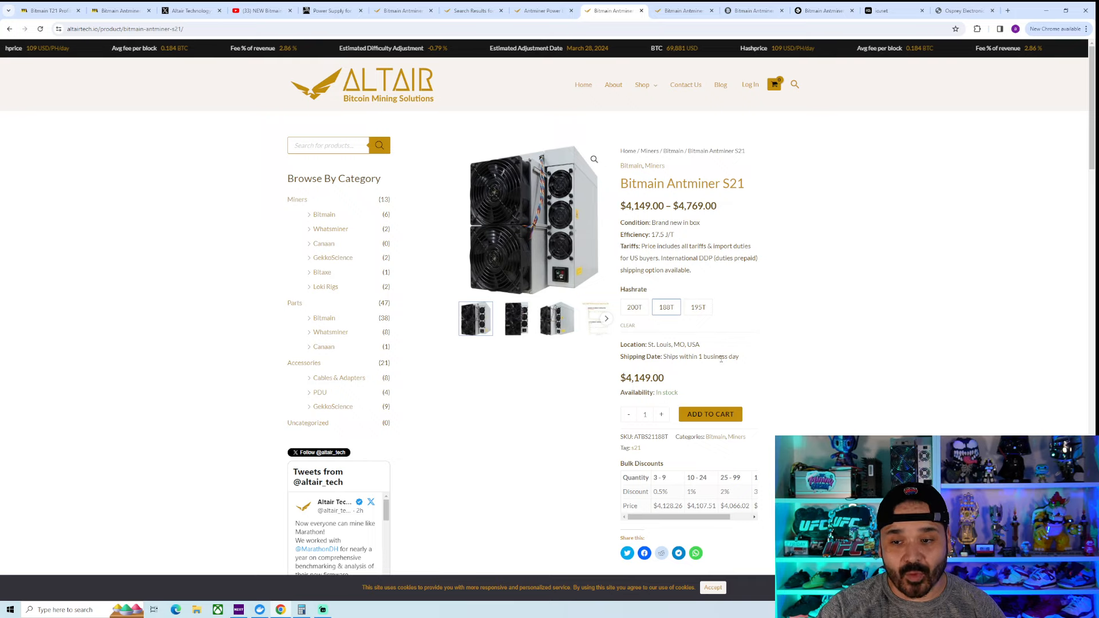
{"action": "mouse_move", "coordinate": [768, 340]}
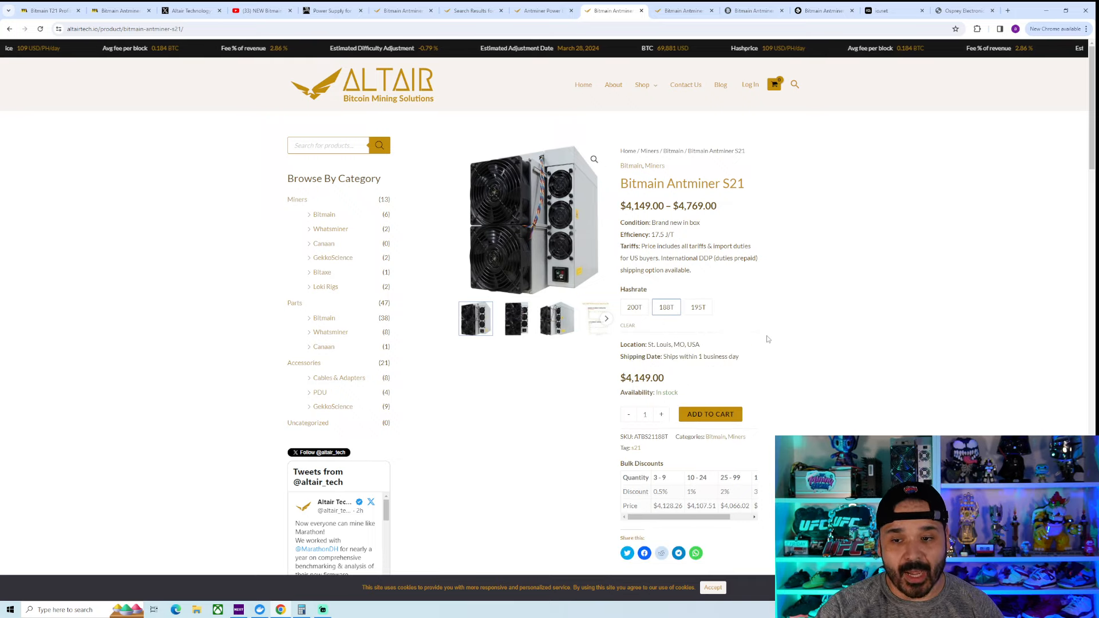
{"action": "mouse_move", "coordinate": [765, 337]}
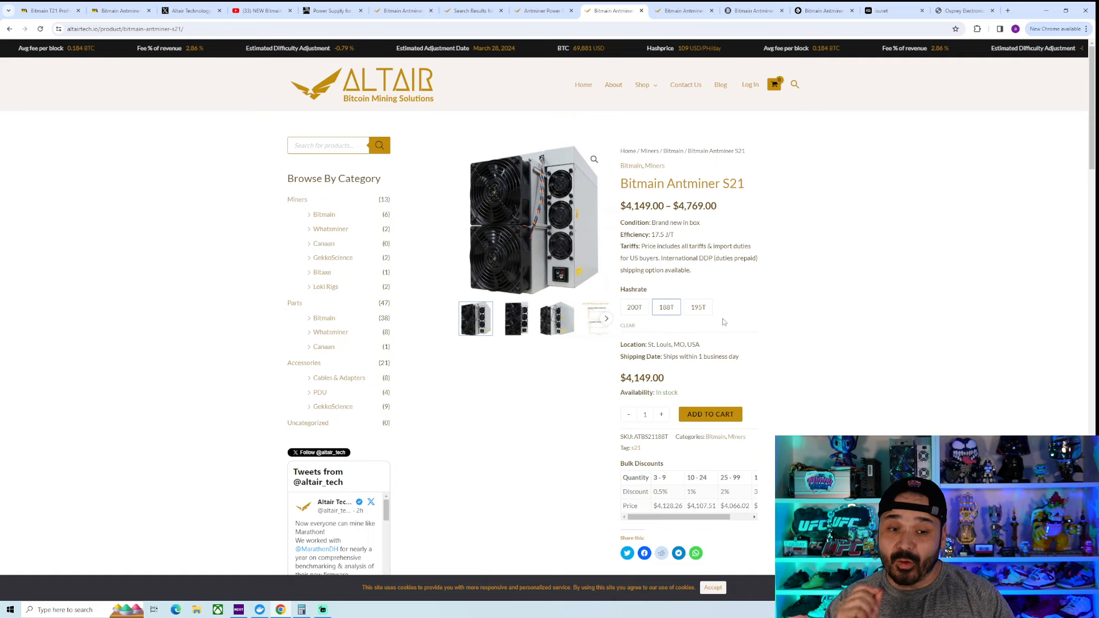
{"action": "left_click", "coordinate": [543, 10]}
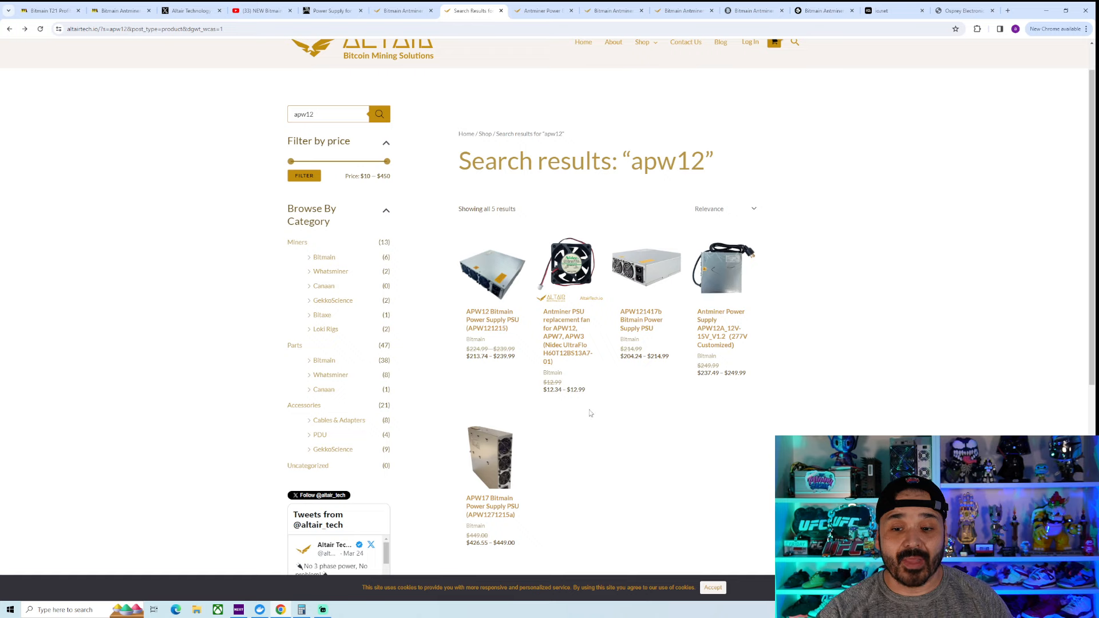
{"action": "mouse_move", "coordinate": [594, 415]}
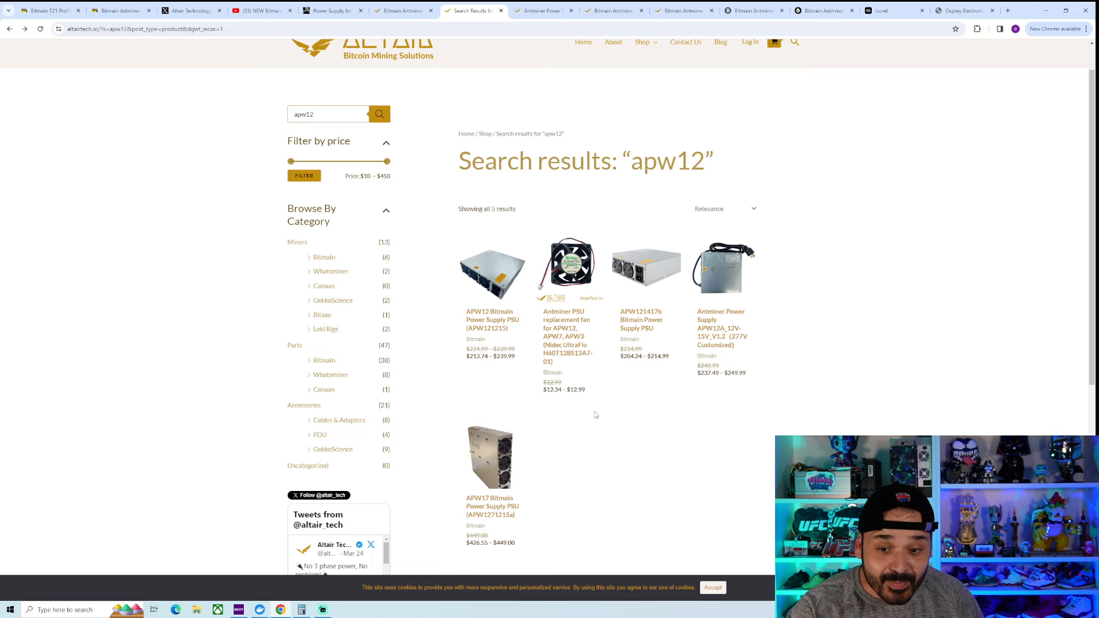
{"action": "scroll", "scroll_direction": "down", "scroll_amount": 3}
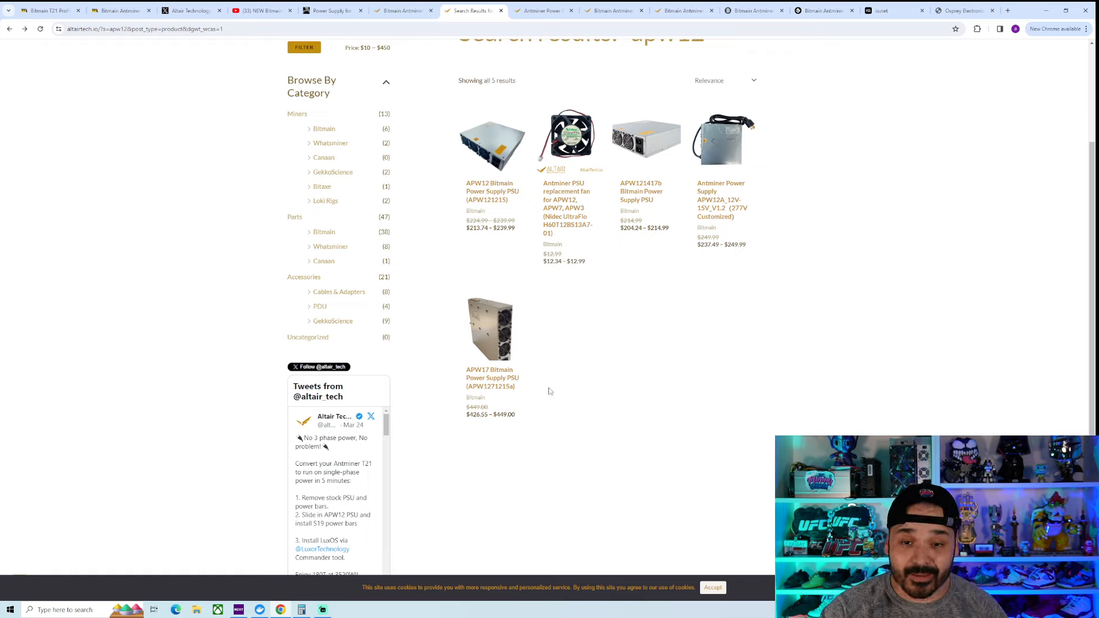
{"action": "scroll", "scroll_direction": "up", "scroll_amount": 3}
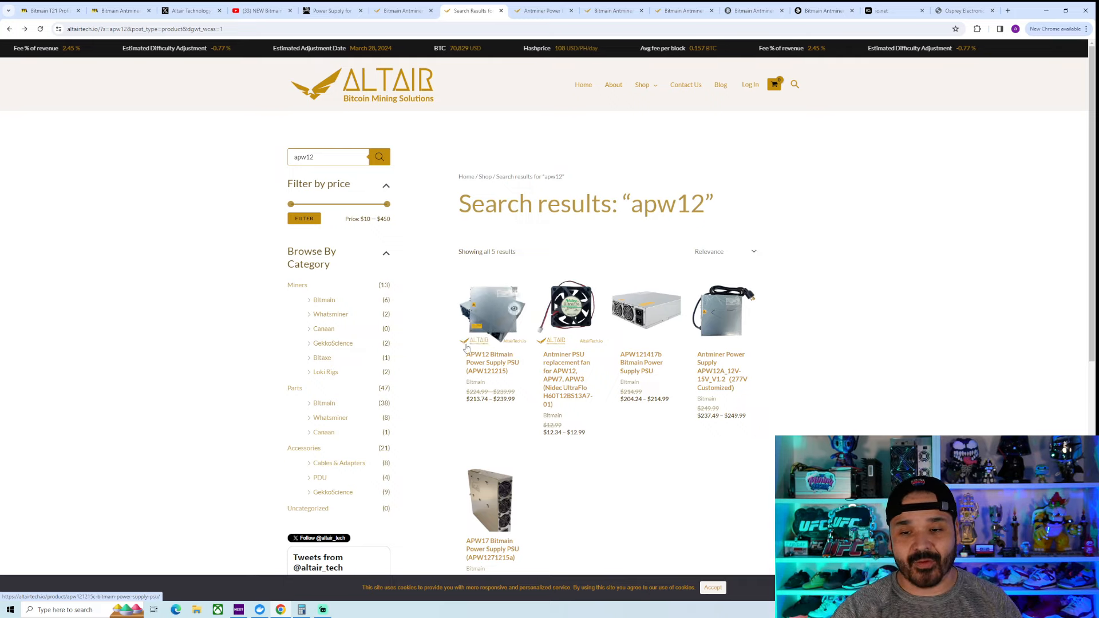
{"action": "mouse_move", "coordinate": [482, 371]}
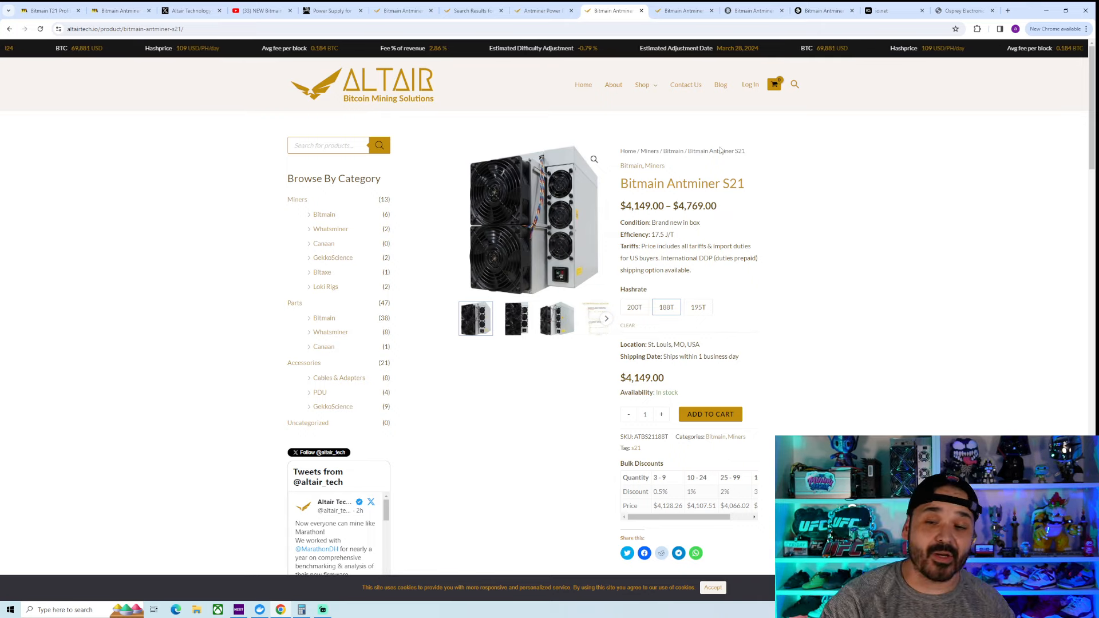
{"action": "mouse_move", "coordinate": [845, 337]}
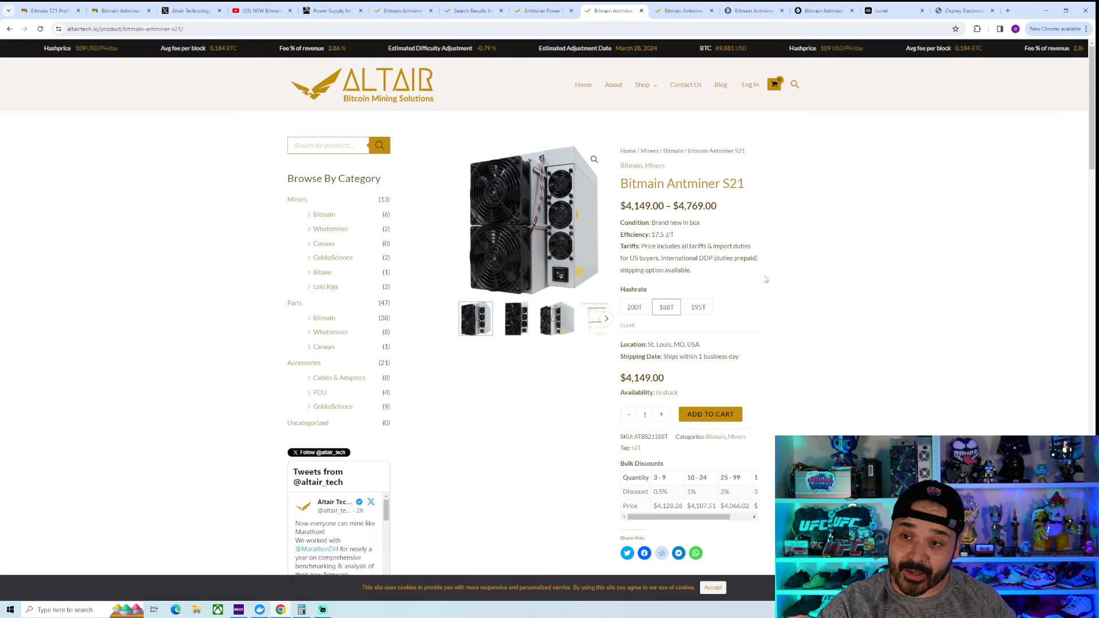
- Select the S19k Pro's 110T option ($1,749, backorder), then return to the S21 listing
{"action": "left_click", "coordinate": [683, 10]}
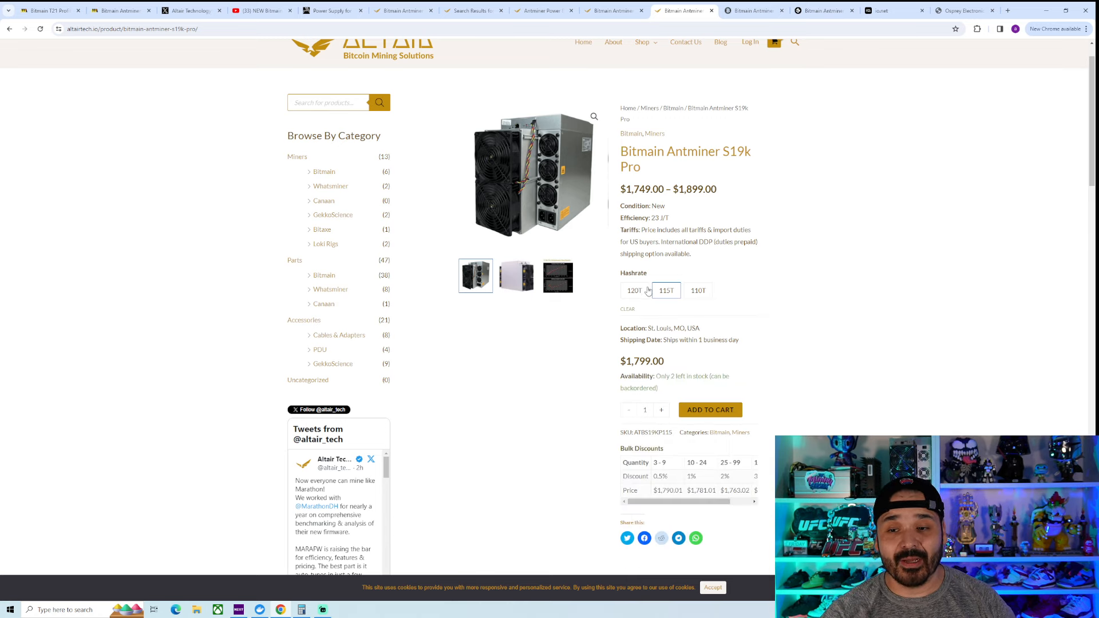
{"action": "left_click", "coordinate": [697, 291]}
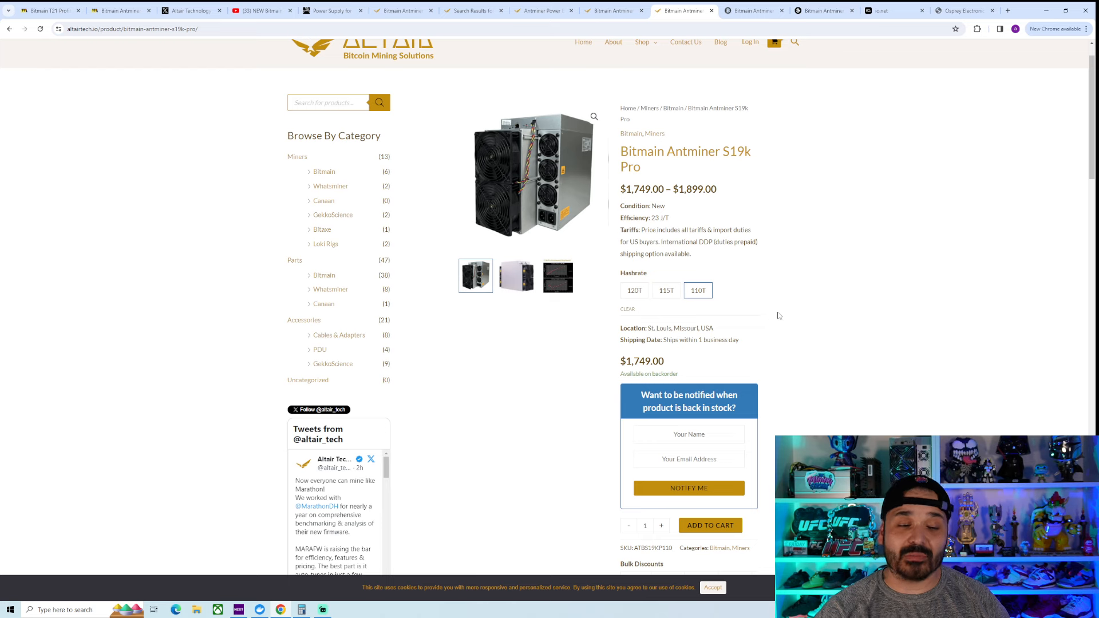
{"action": "mouse_move", "coordinate": [653, 66]}
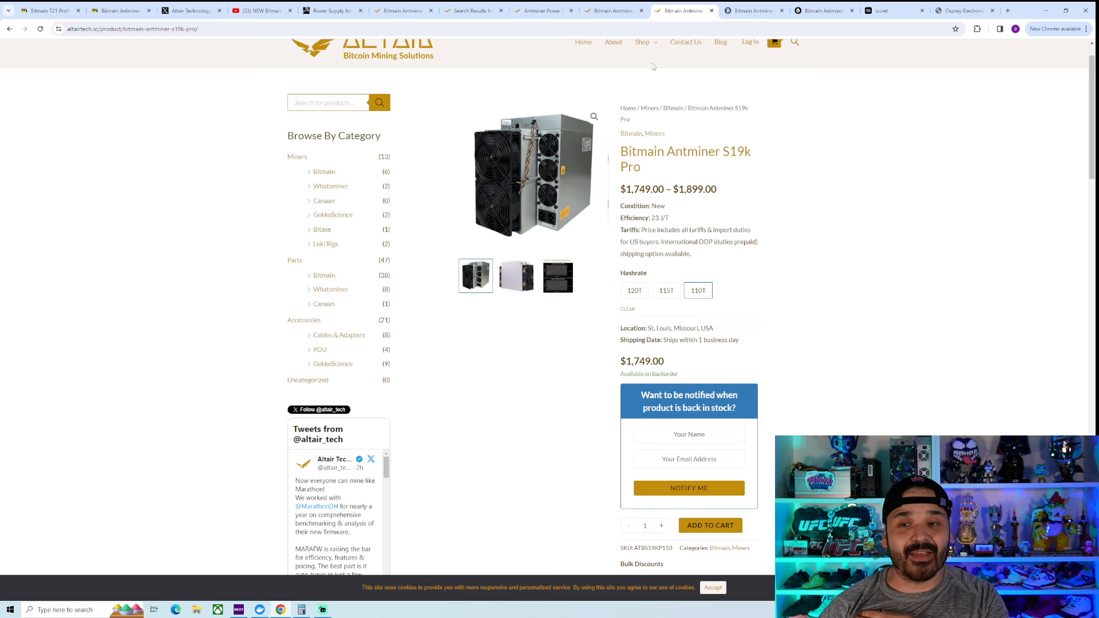
{"action": "left_click", "coordinate": [612, 9]}
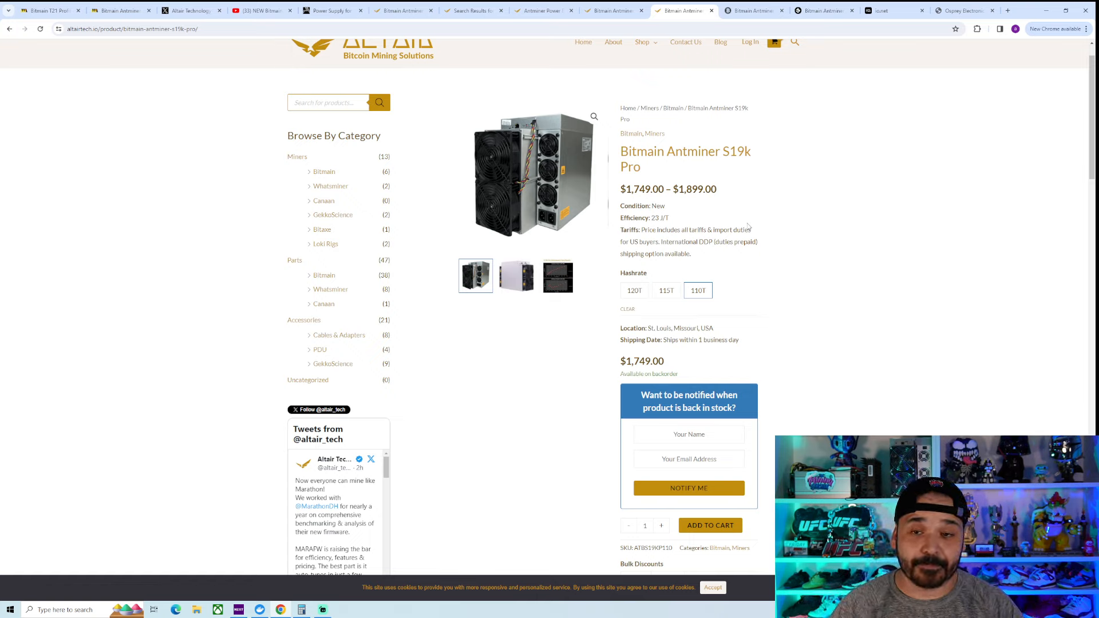
{"action": "left_click", "coordinate": [402, 10]}
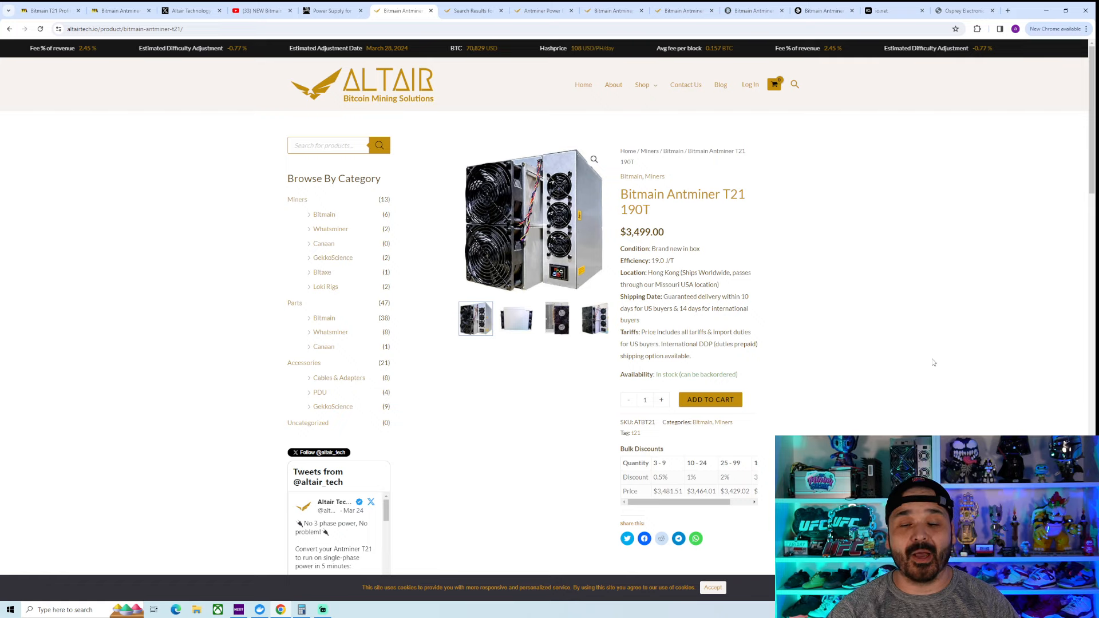
{"action": "mouse_move", "coordinate": [707, 321]}
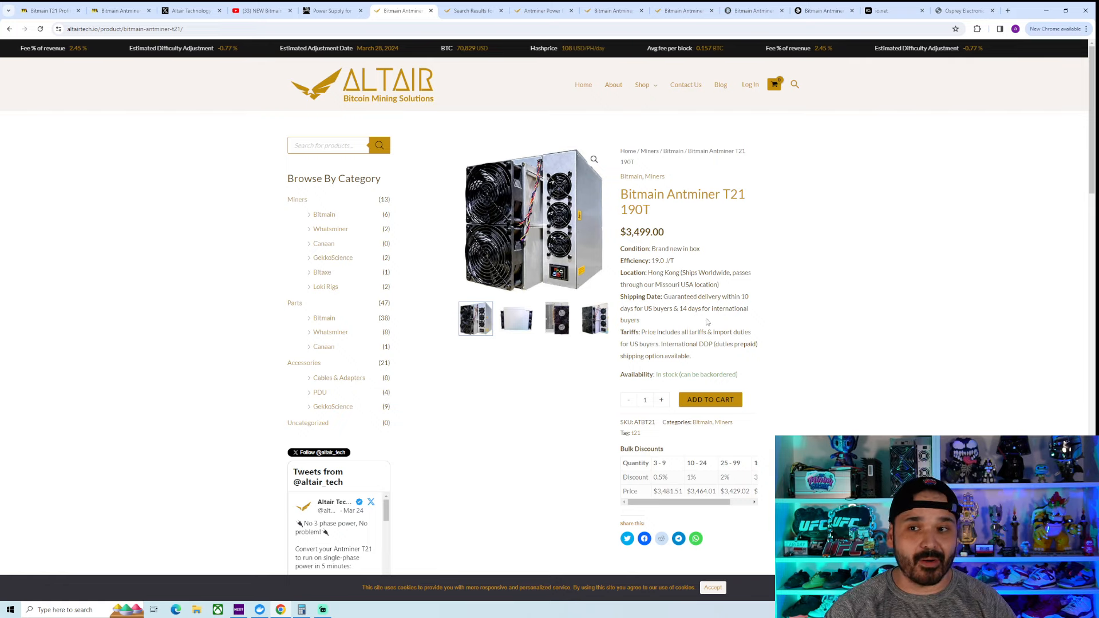
{"action": "mouse_move", "coordinate": [697, 320]}
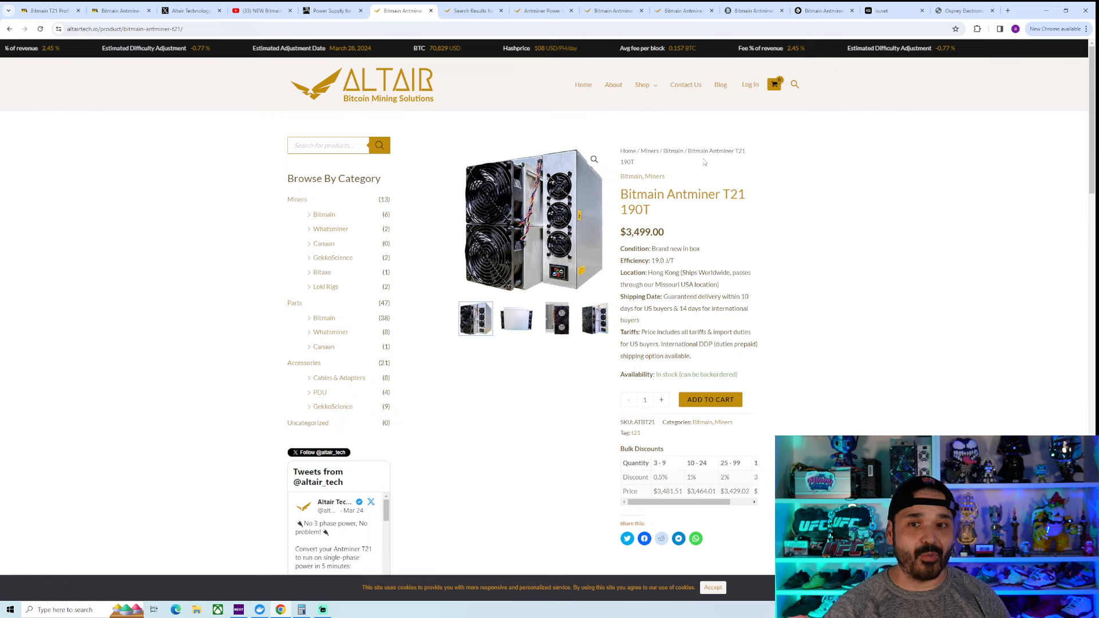
{"action": "mouse_move", "coordinate": [472, 10]}
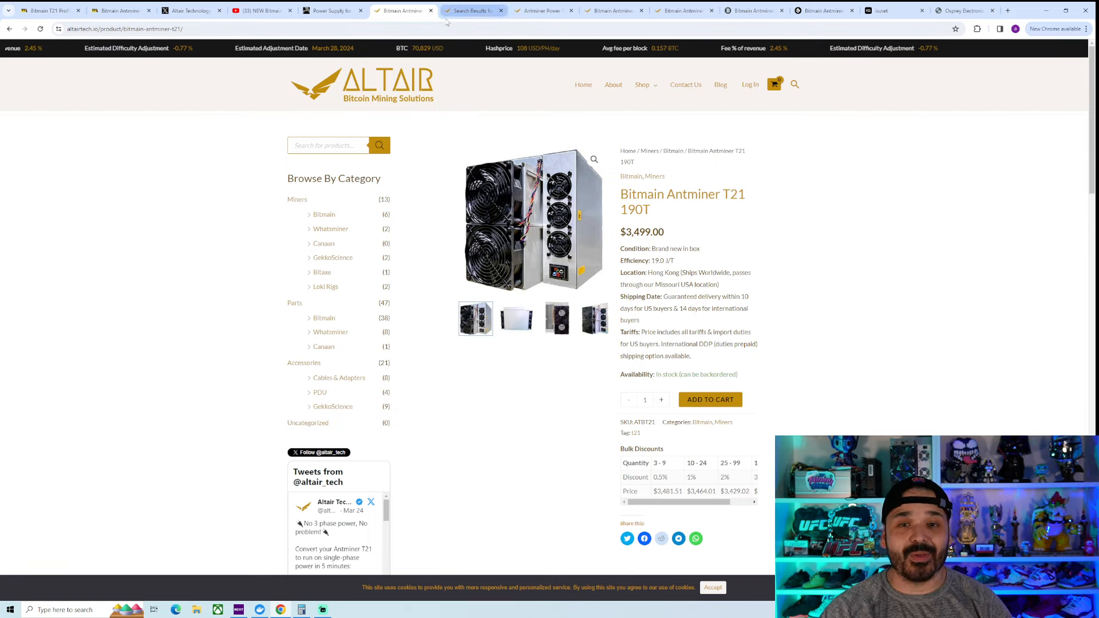
{"action": "mouse_move", "coordinate": [474, 10]}
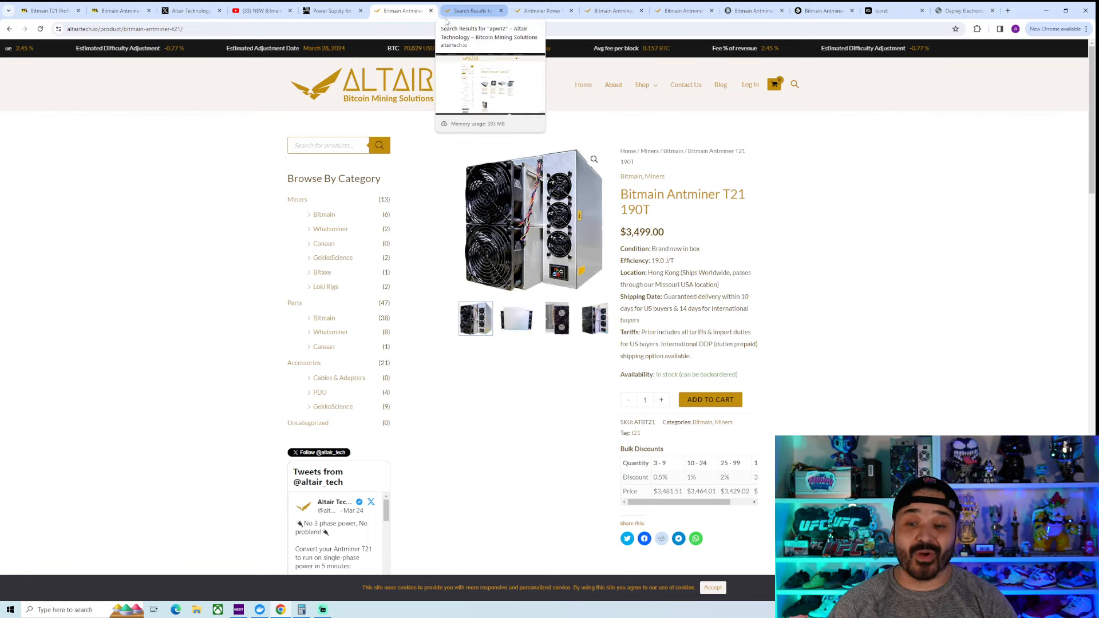